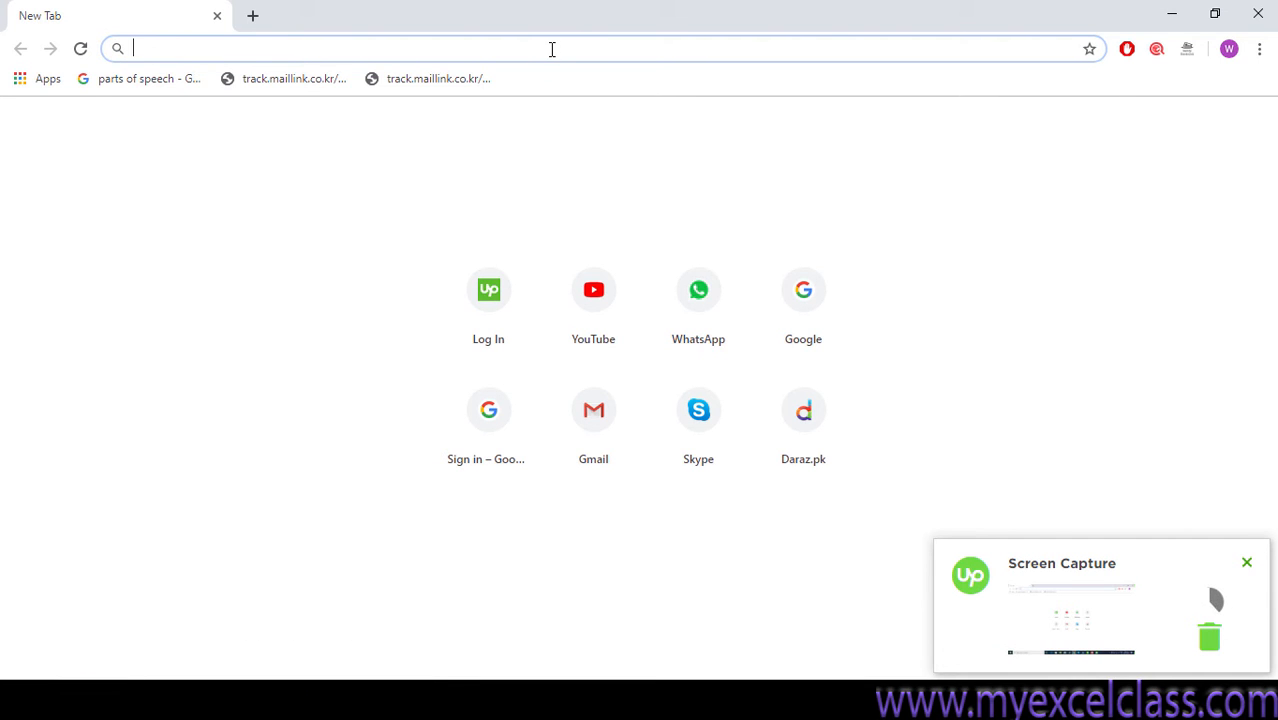
Navigate to autodesk.com and reach the Autodesk account sign-in page via SIGN IN
text(autodesk.com)
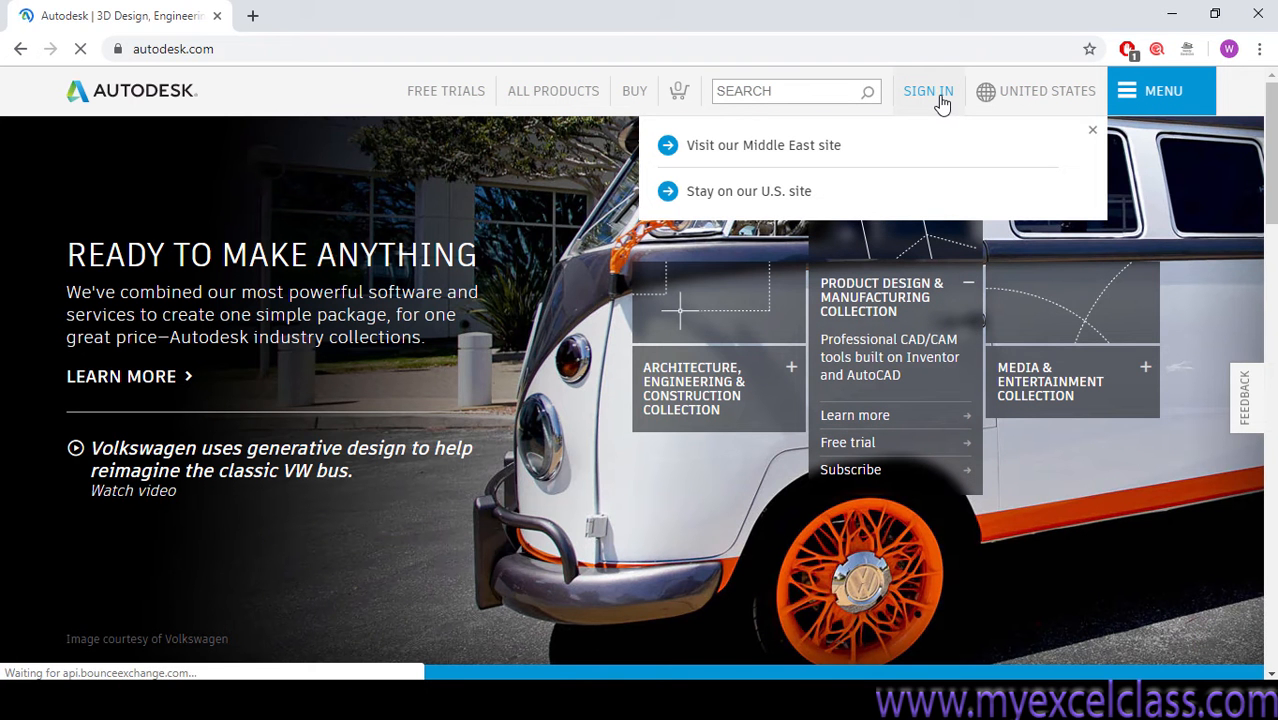
click(928, 92)
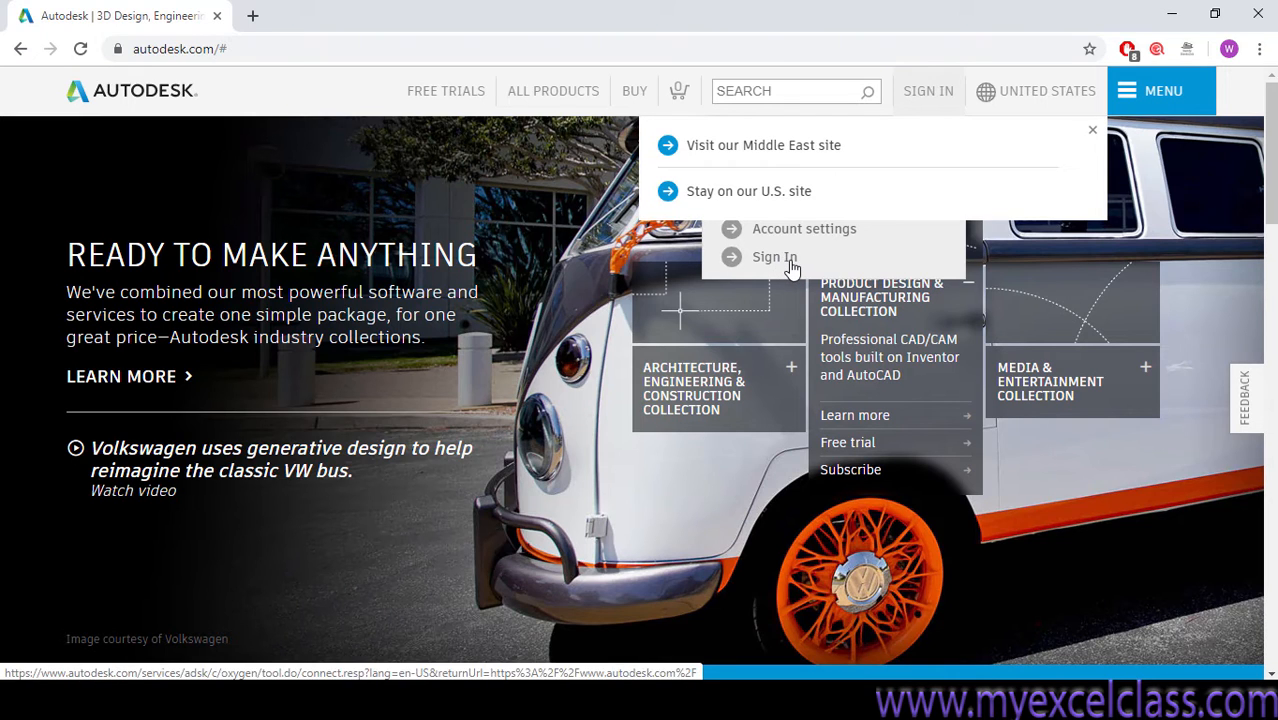
click(772, 256)
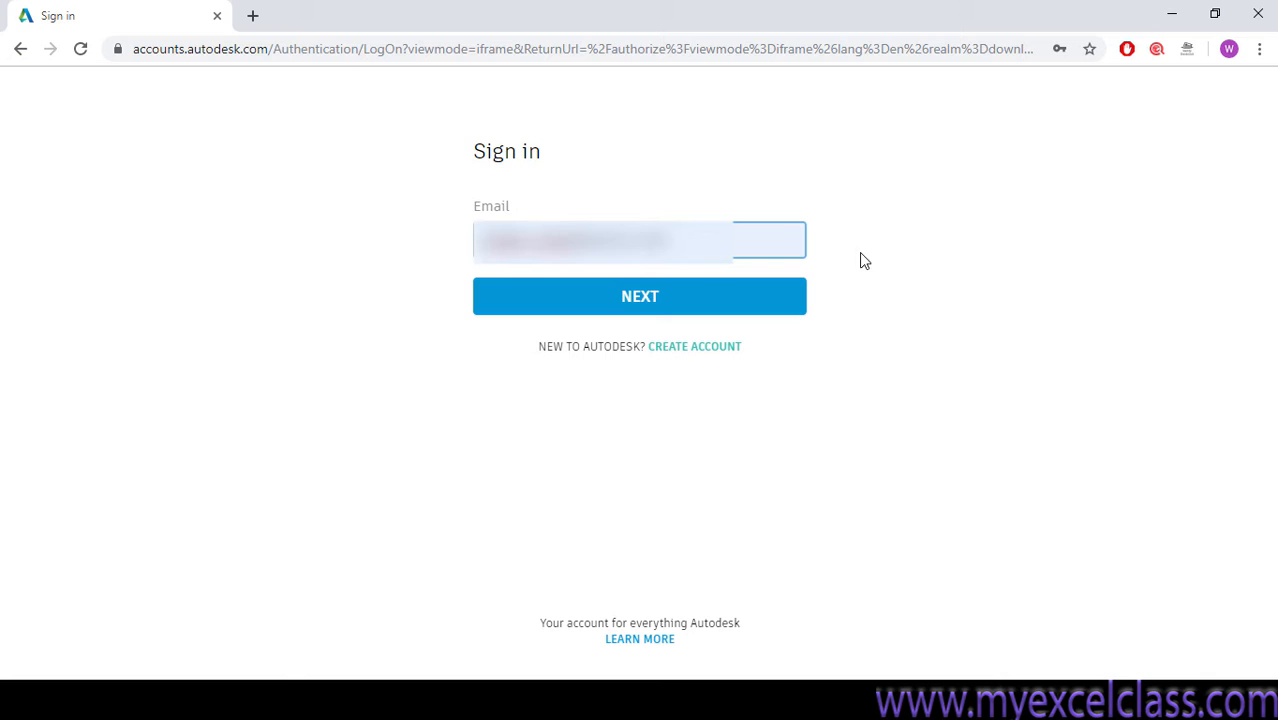
mouse_move(716, 356)
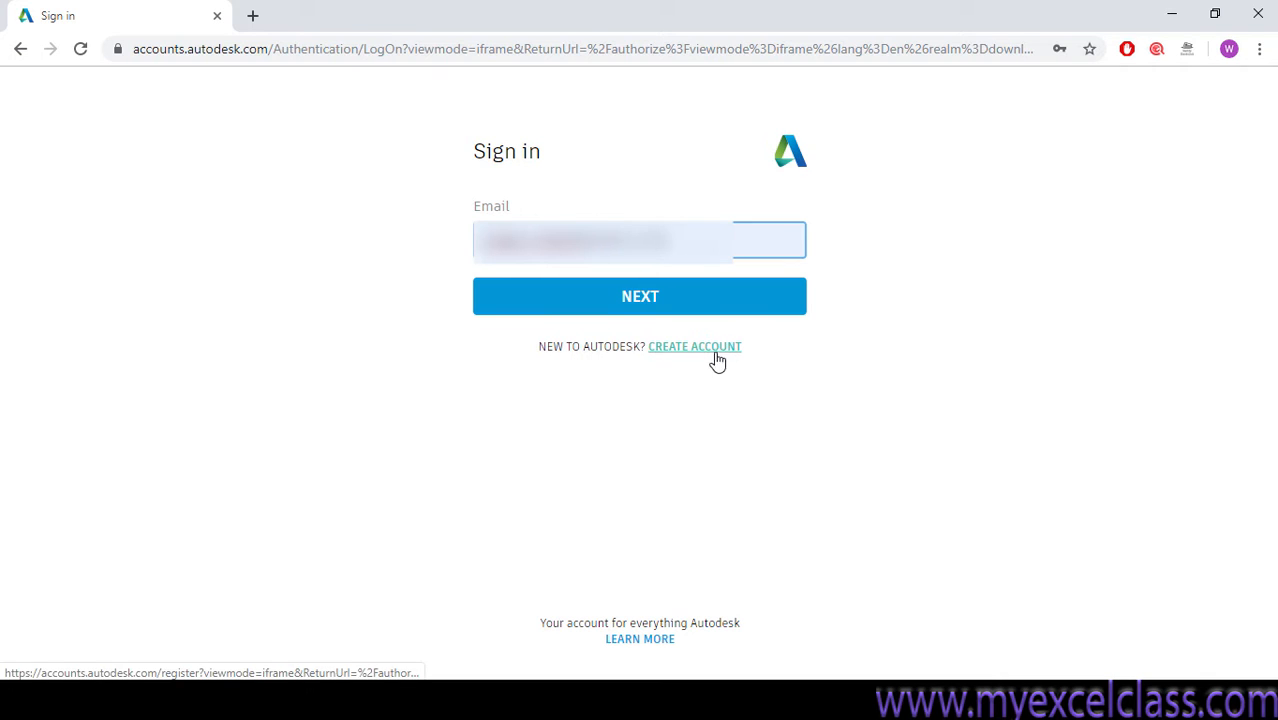
mouse_move(716, 376)
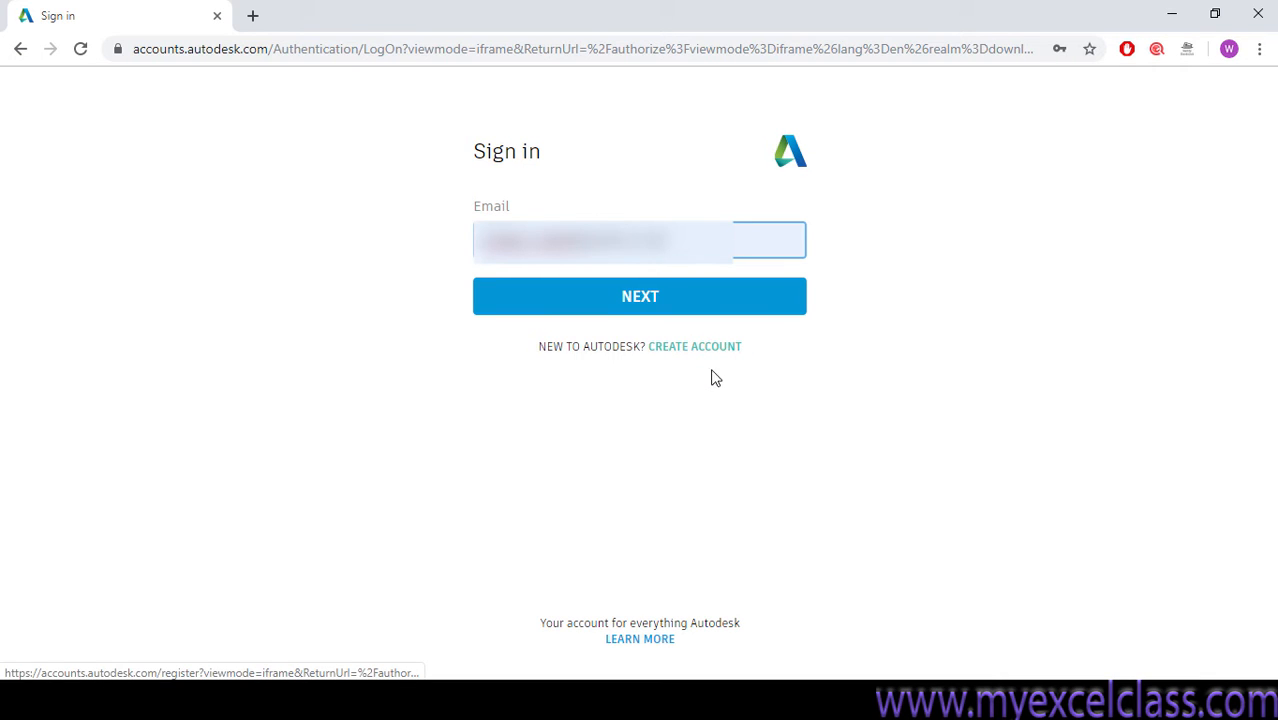
mouse_move(698, 352)
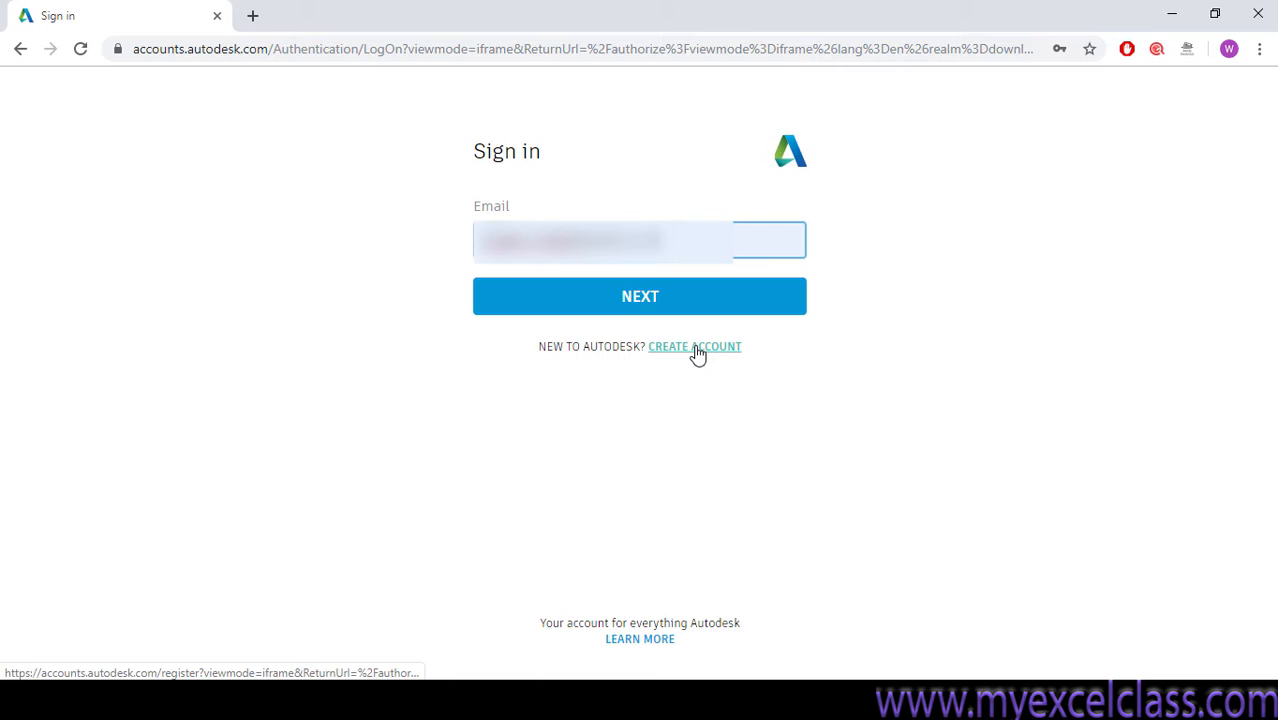
Start the Create Account form in a new tab, accept the Terms of Use, and return to sign-in
click(696, 348)
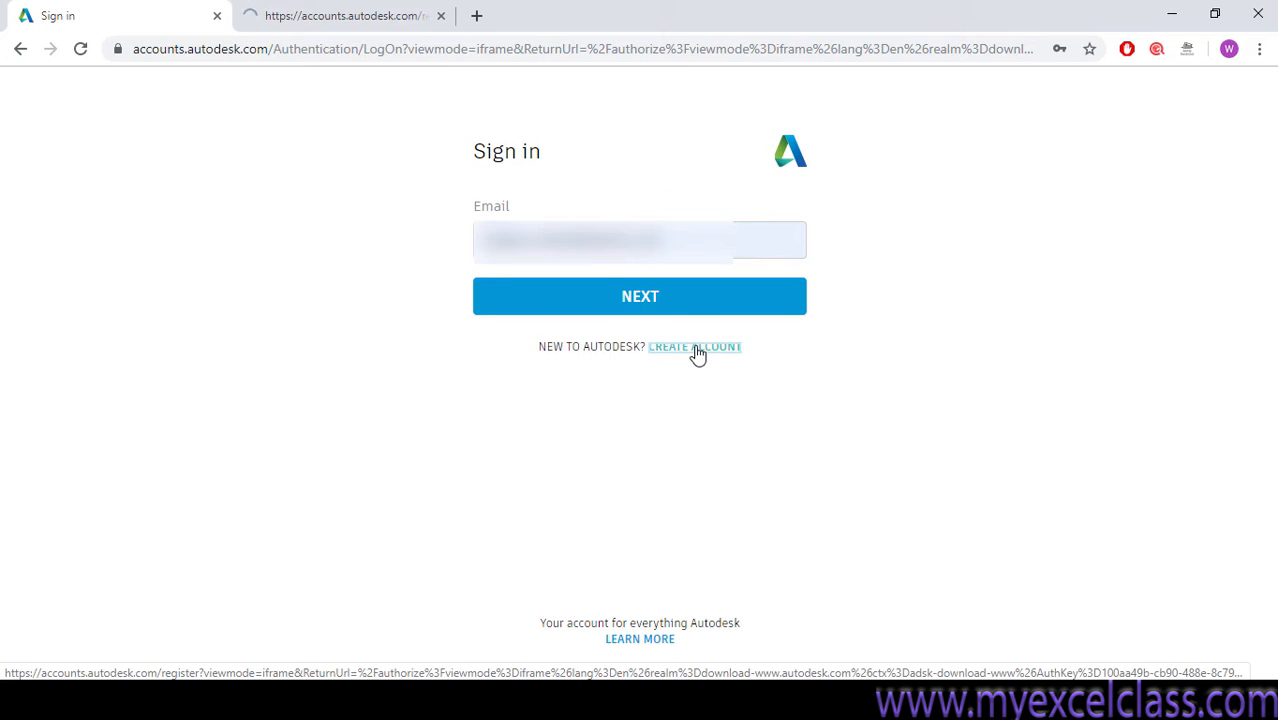
click(694, 346)
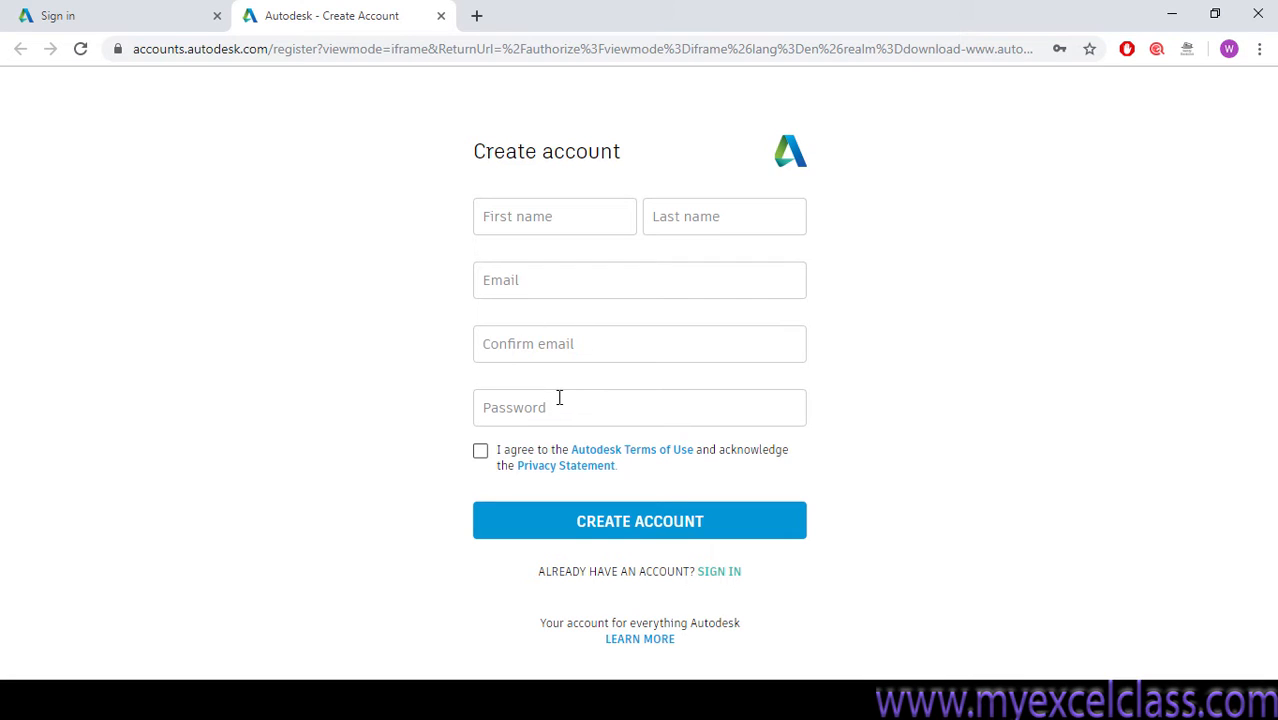
mouse_move(552, 390)
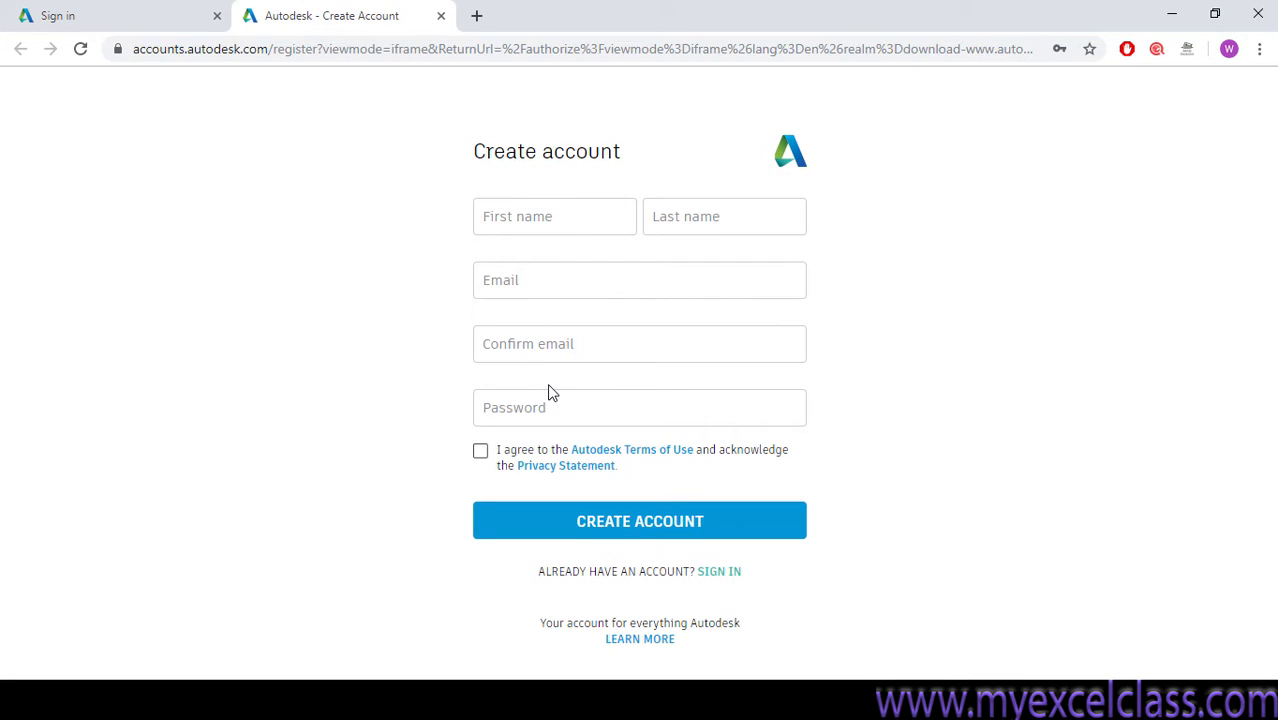
mouse_move(610, 252)
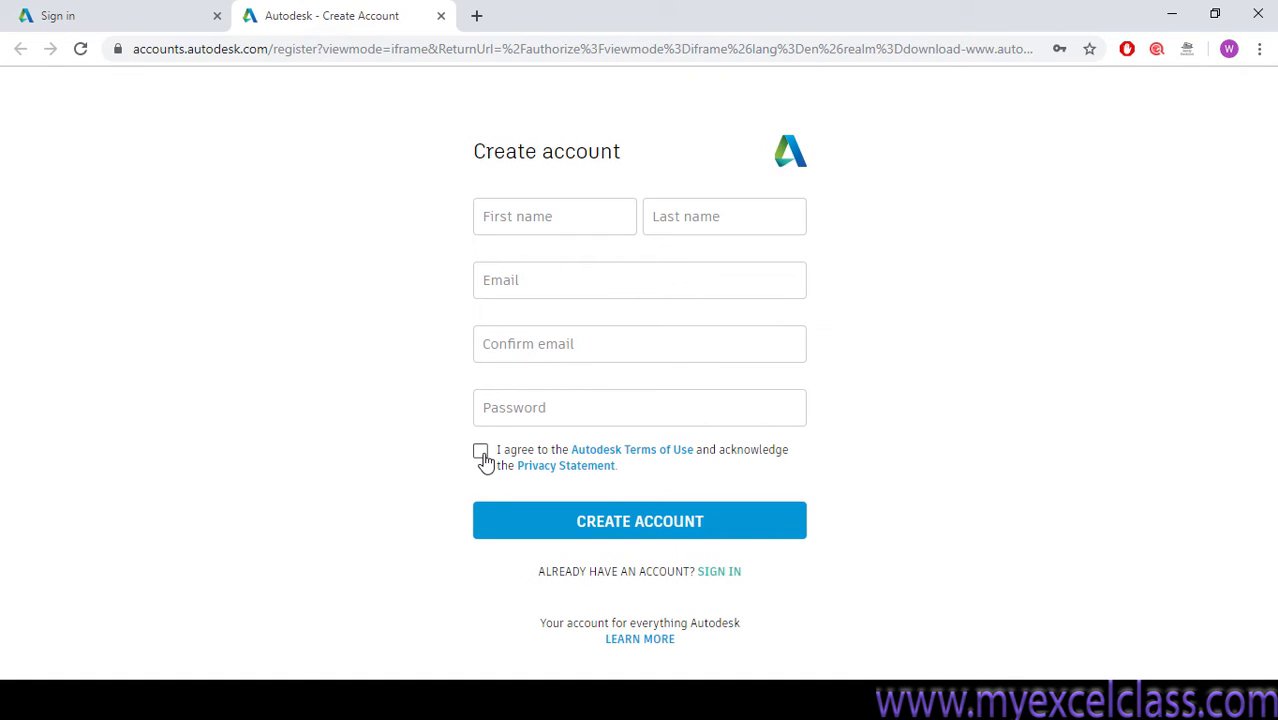
click(480, 450)
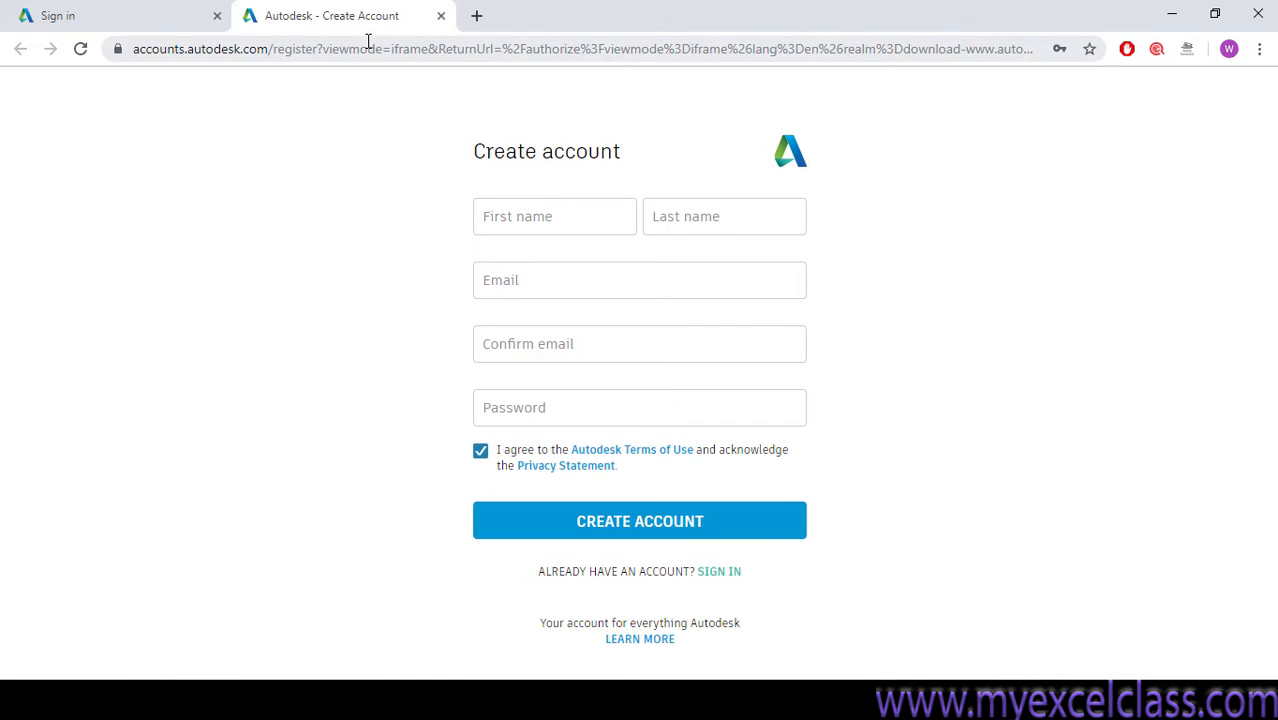
click(70, 16)
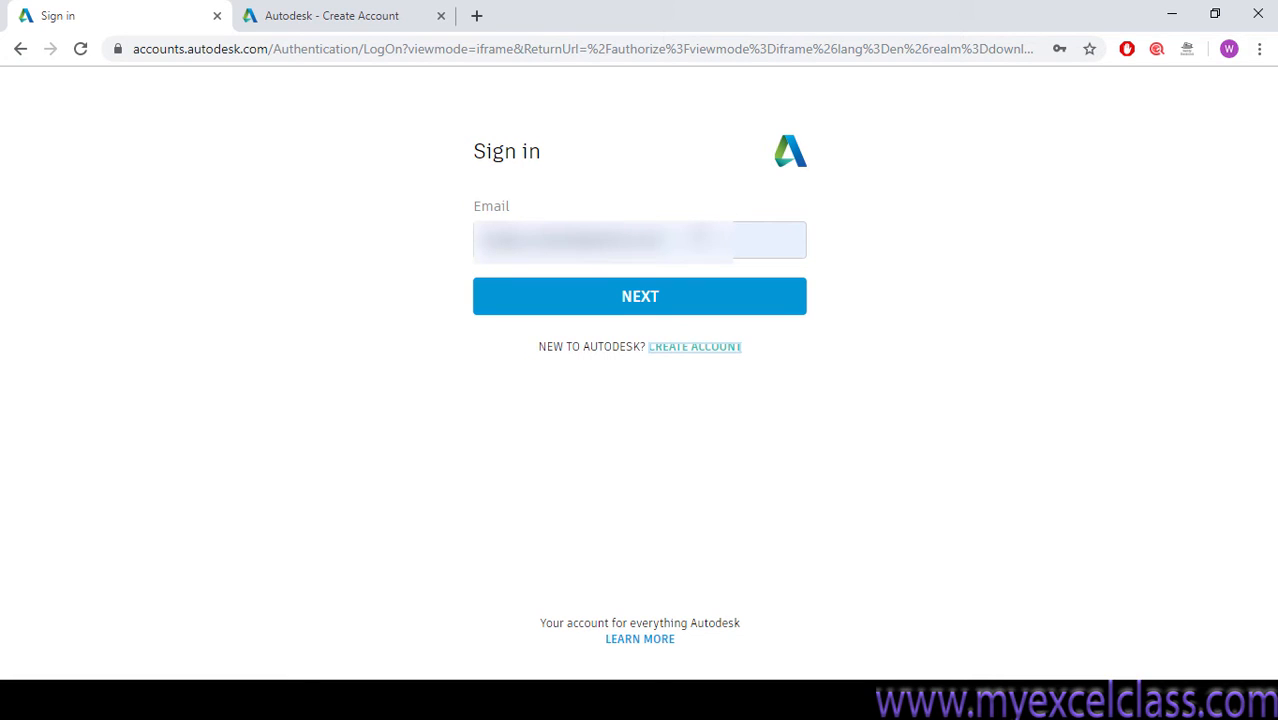
Submit the email, enter the password and complete sign-in to the Autodesk account
click(640, 240)
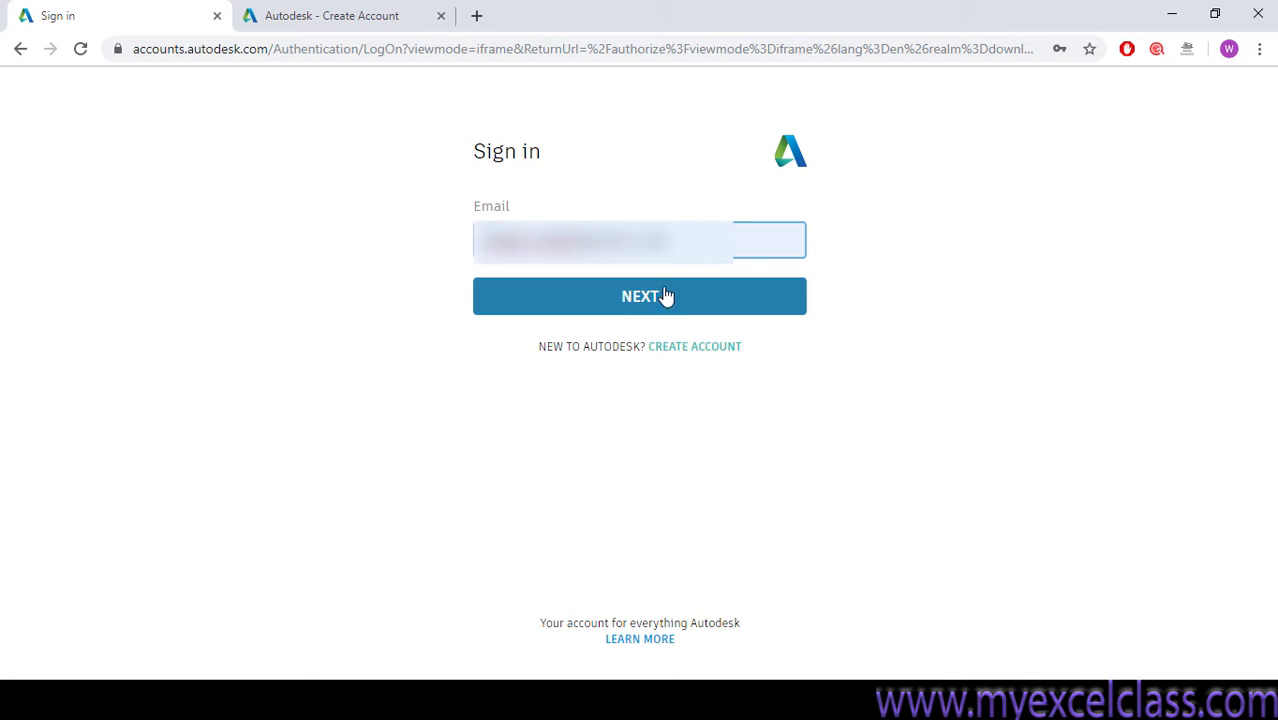
click(640, 296)
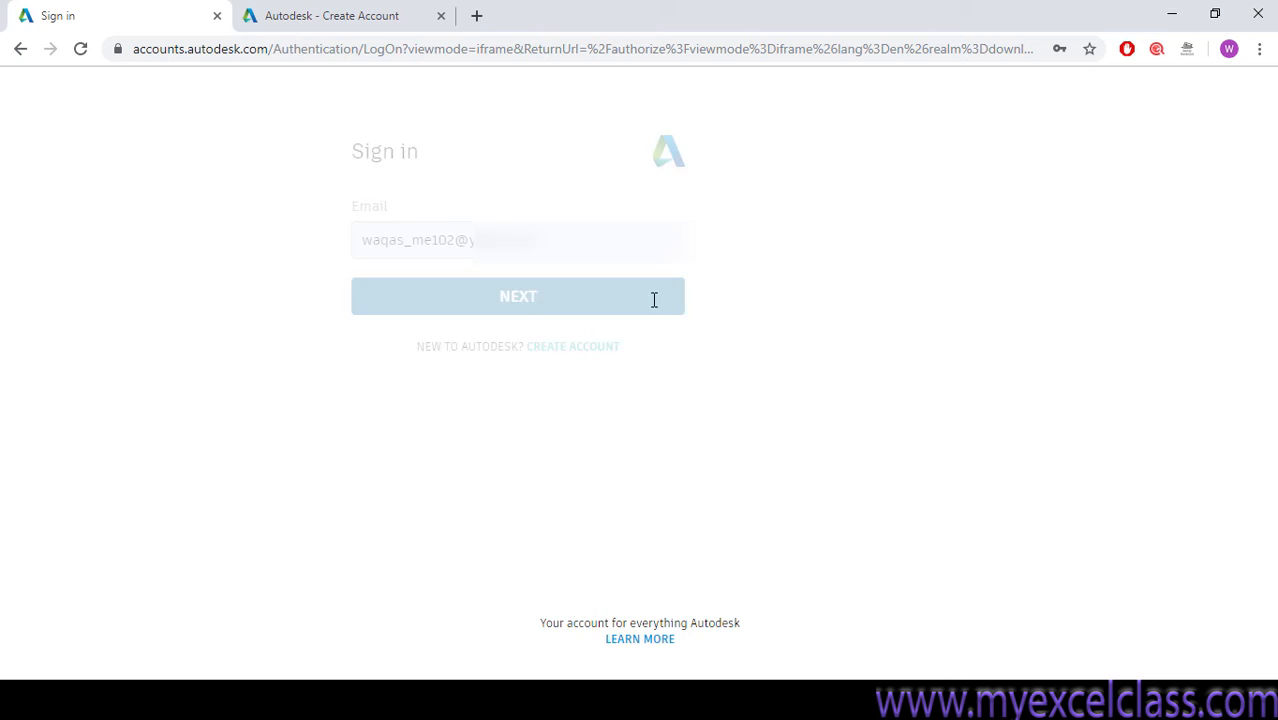
click(518, 296)
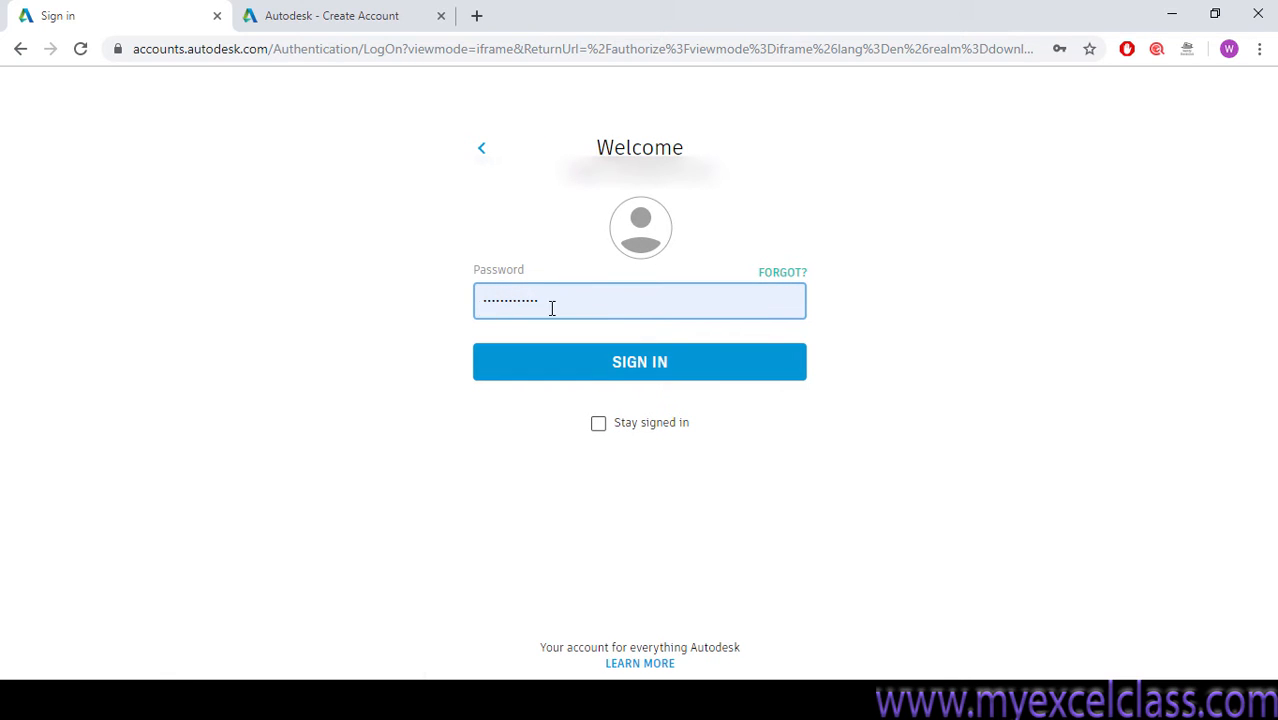
mouse_move(688, 368)
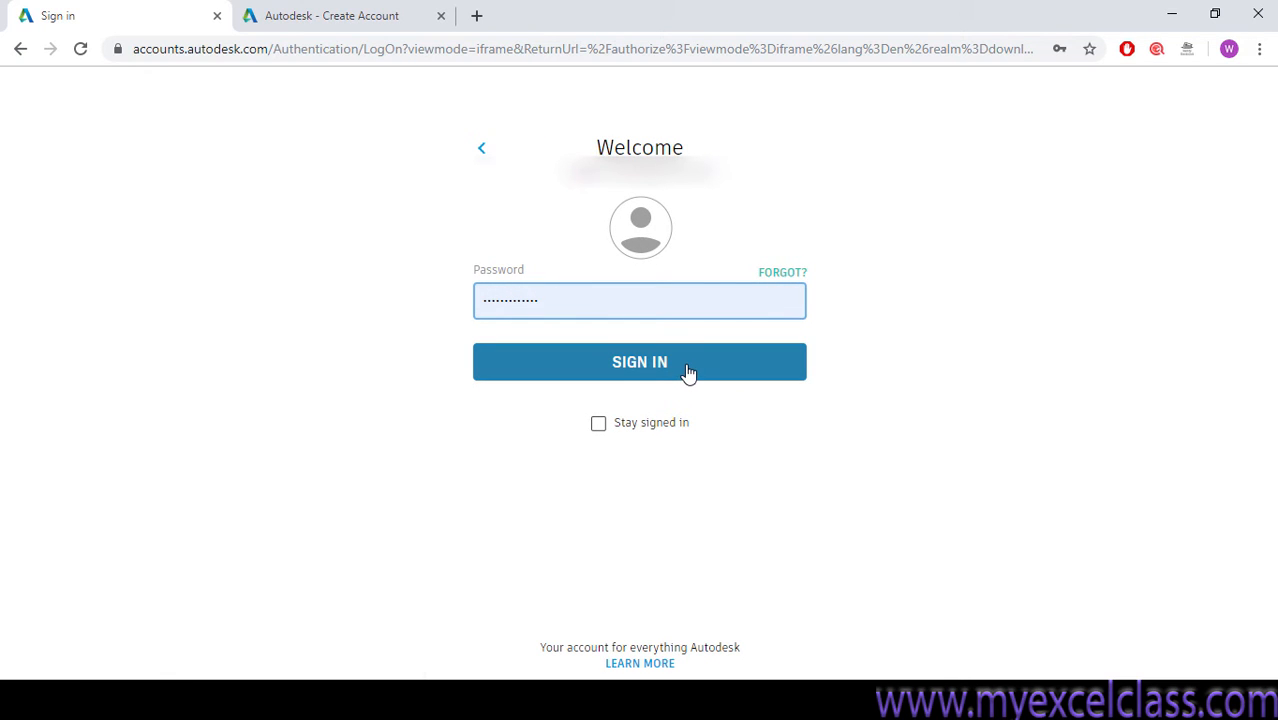
click(640, 362)
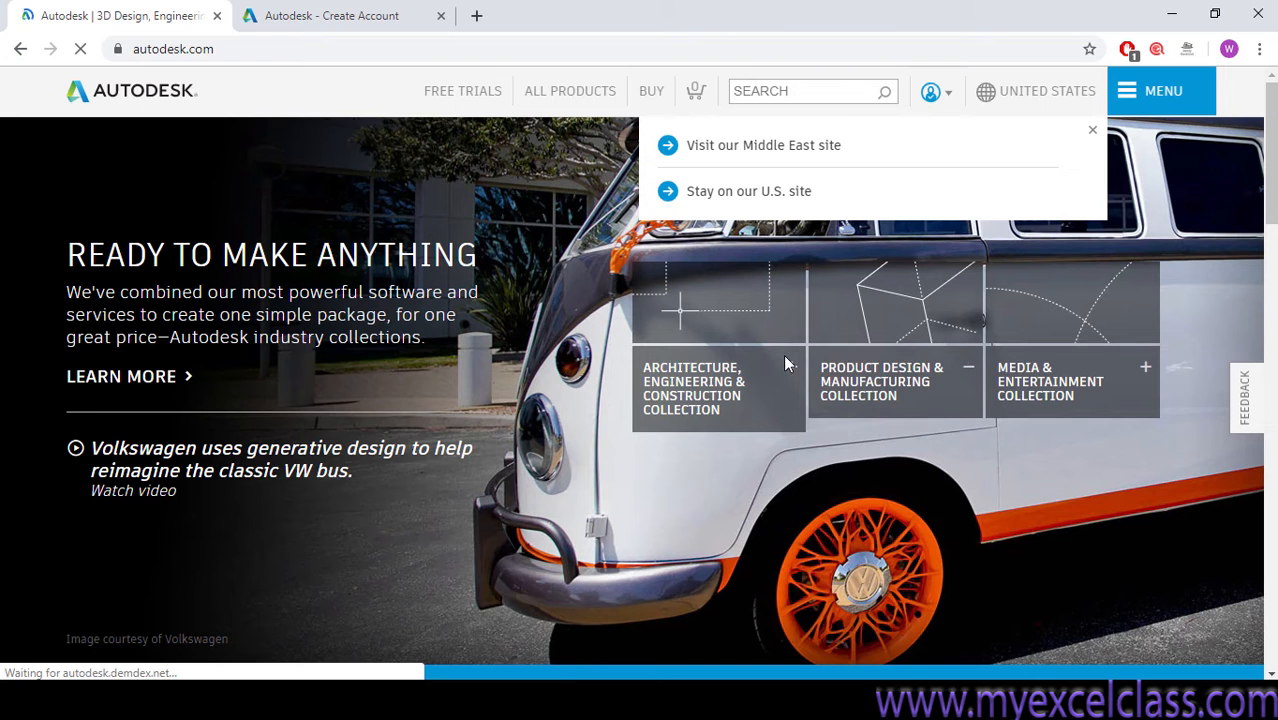
mouse_move(896, 380)
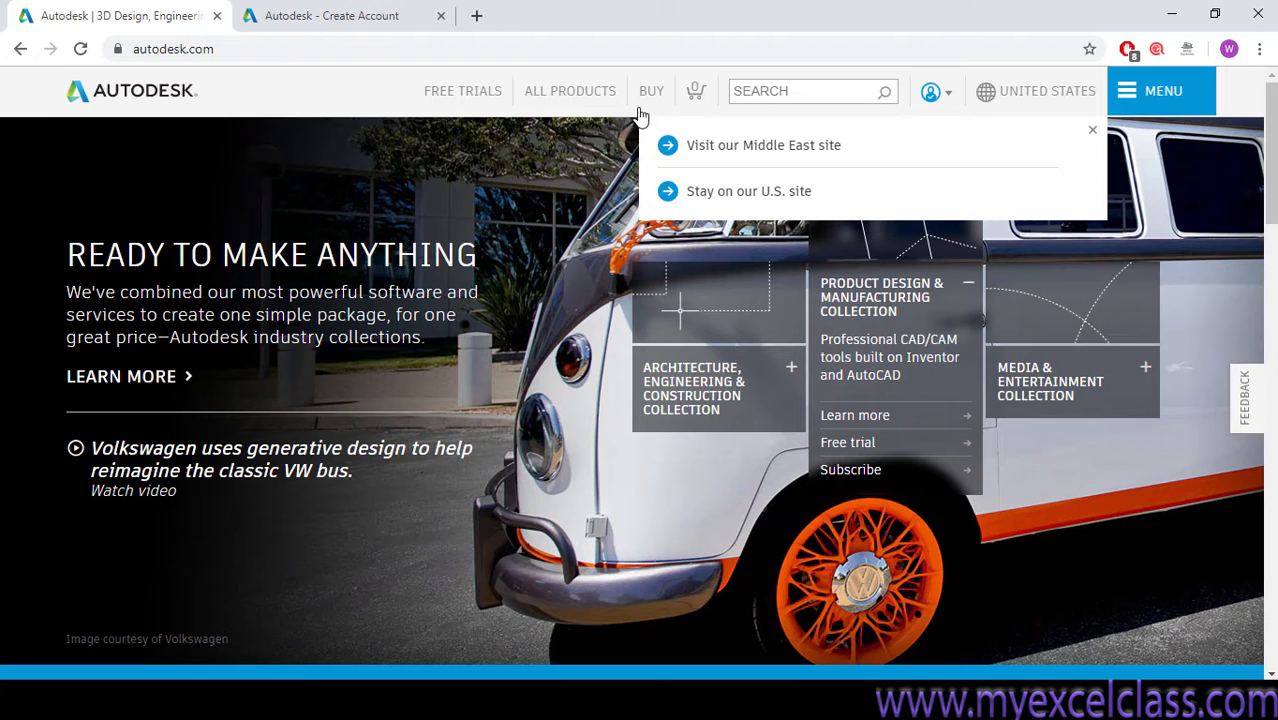
Browse the All Products list and open the AutoCAD product page
click(570, 92)
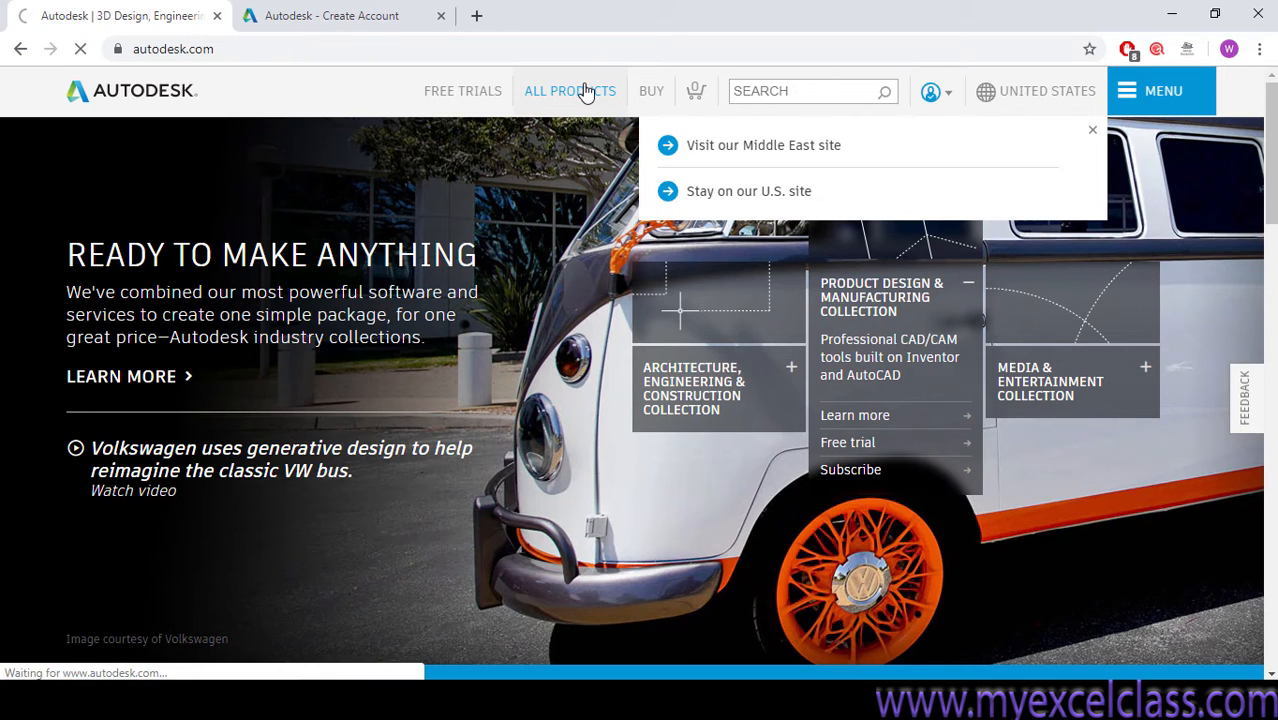
click(568, 92)
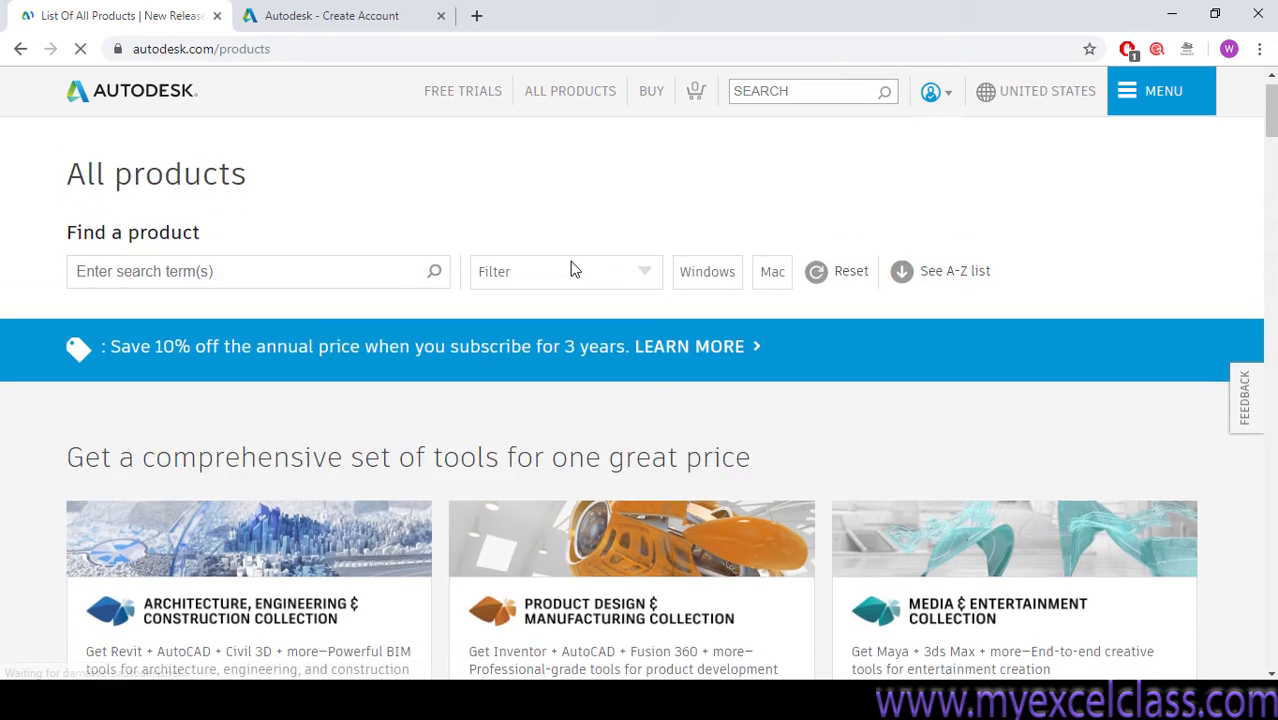
scroll(down, 3)
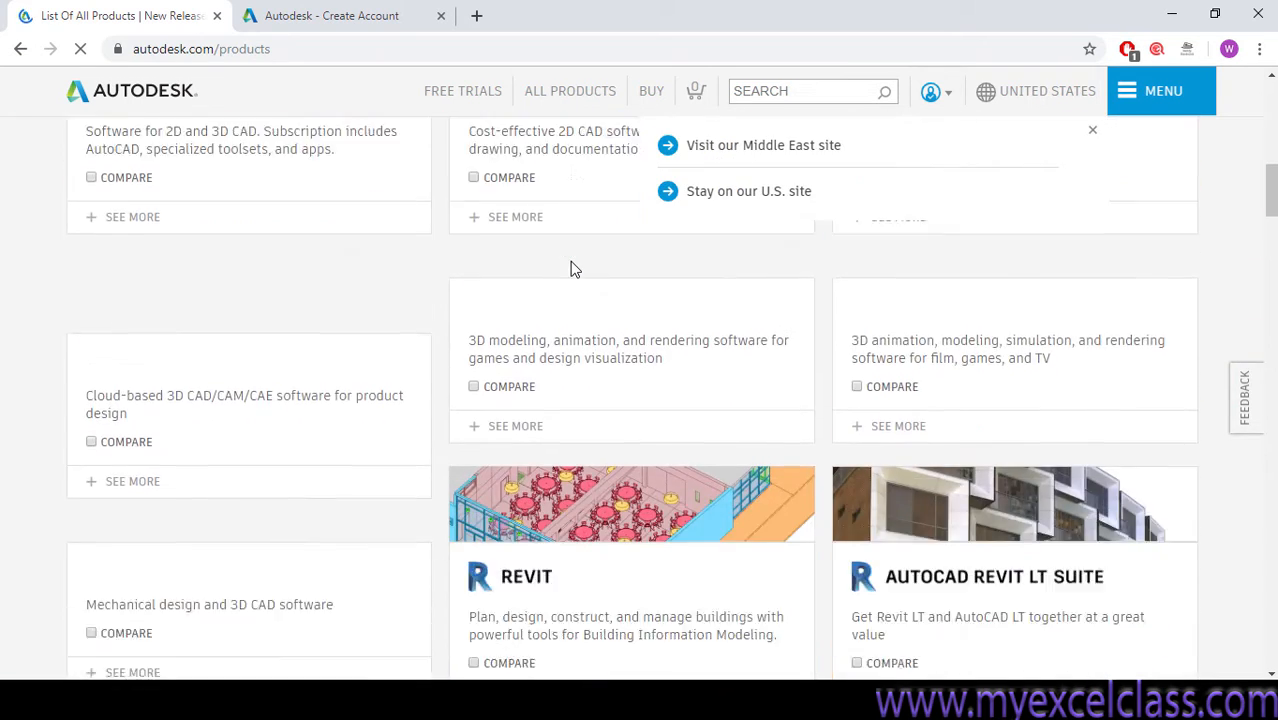
scroll(down, 3)
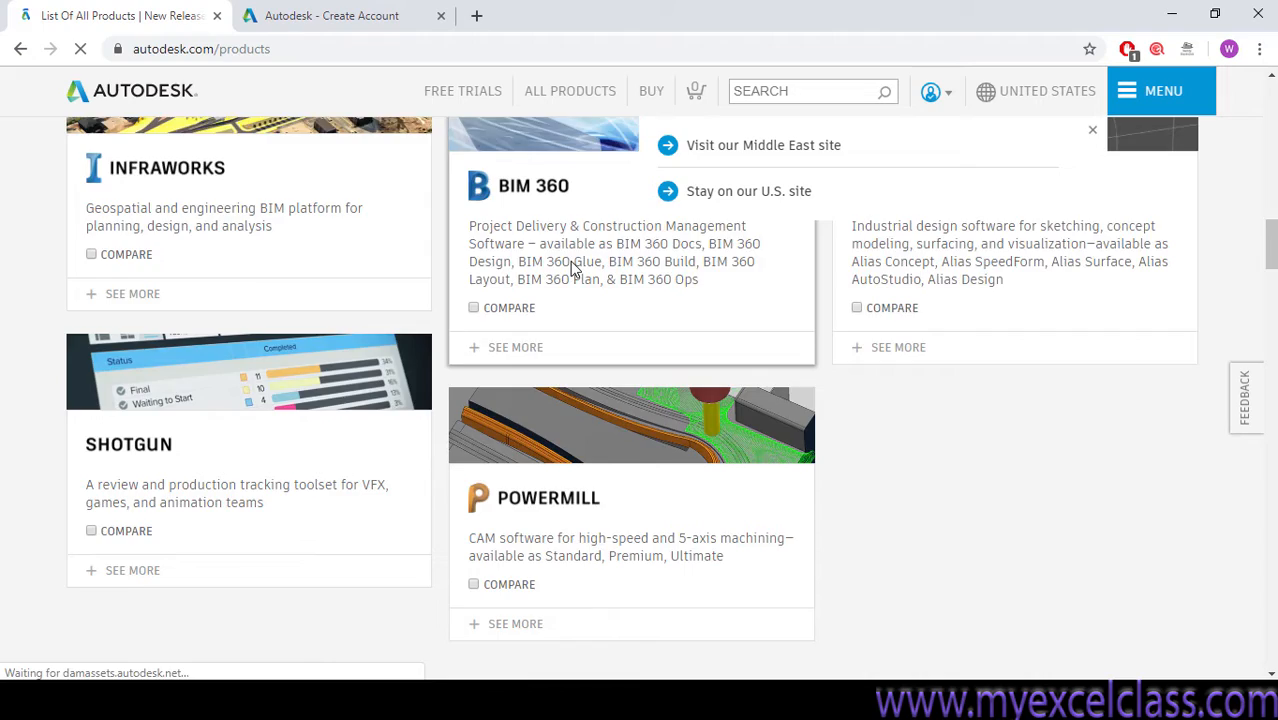
scroll(down, 3)
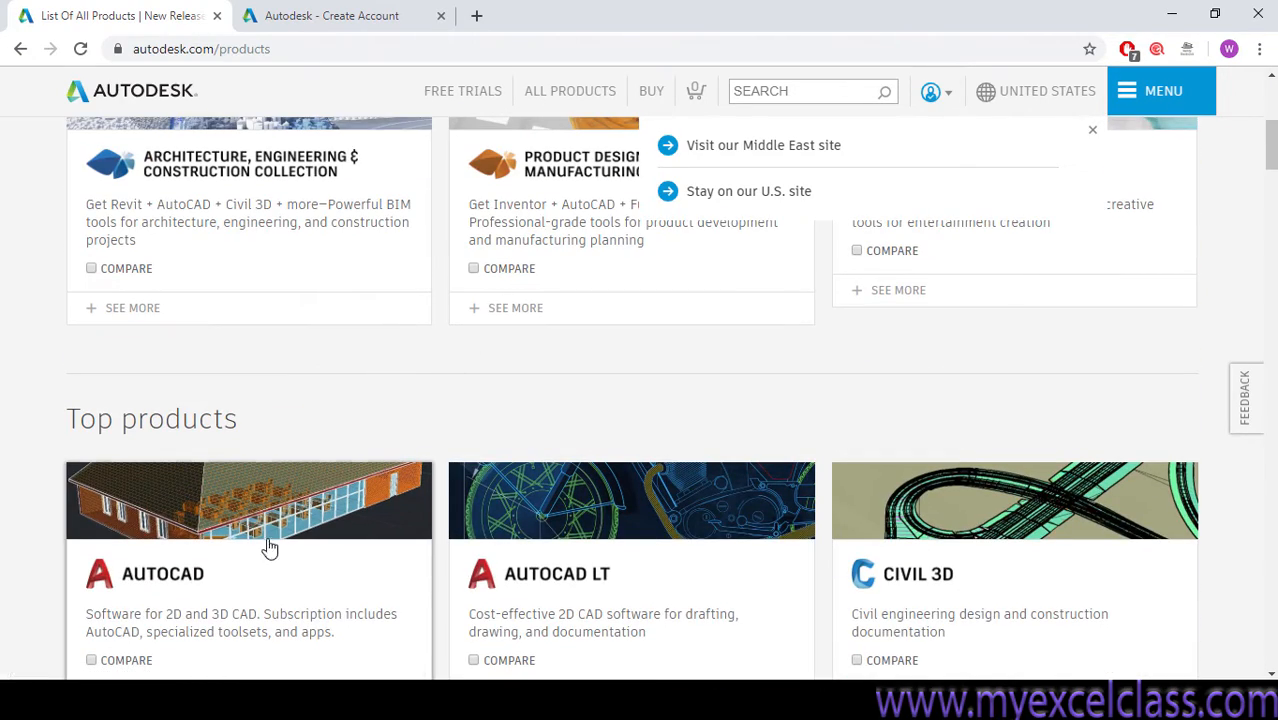
click(244, 552)
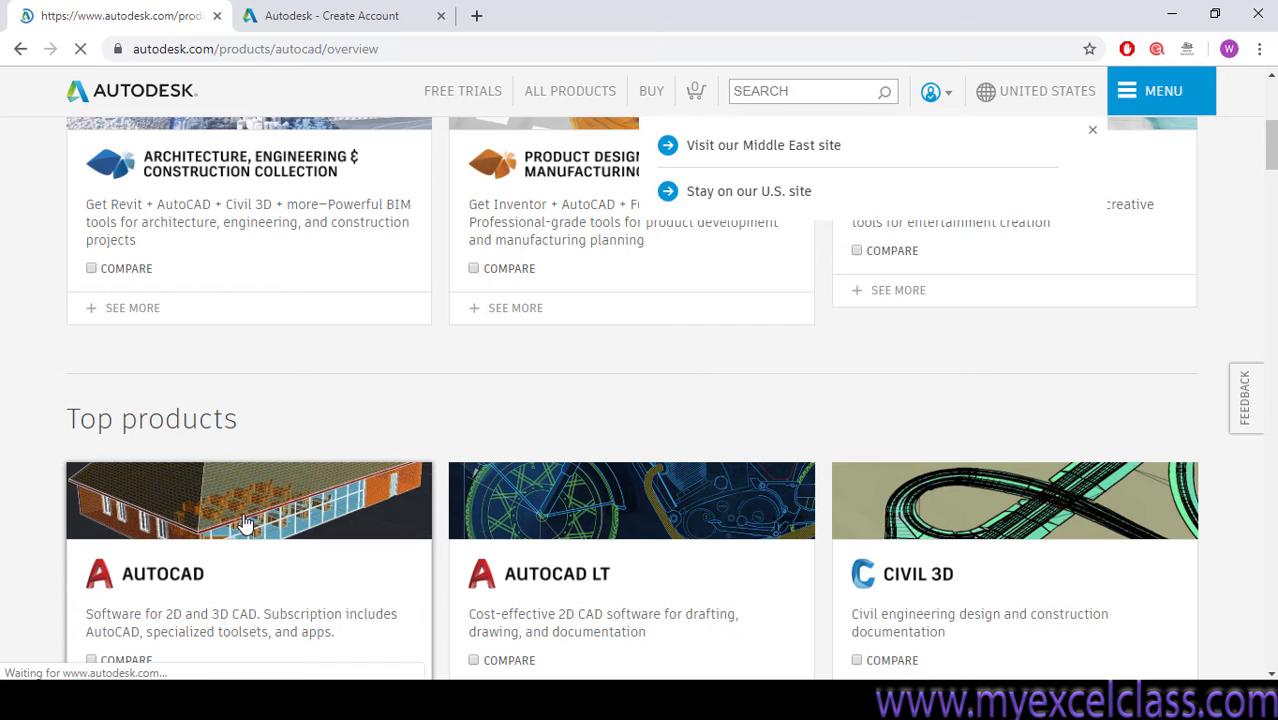
click(244, 524)
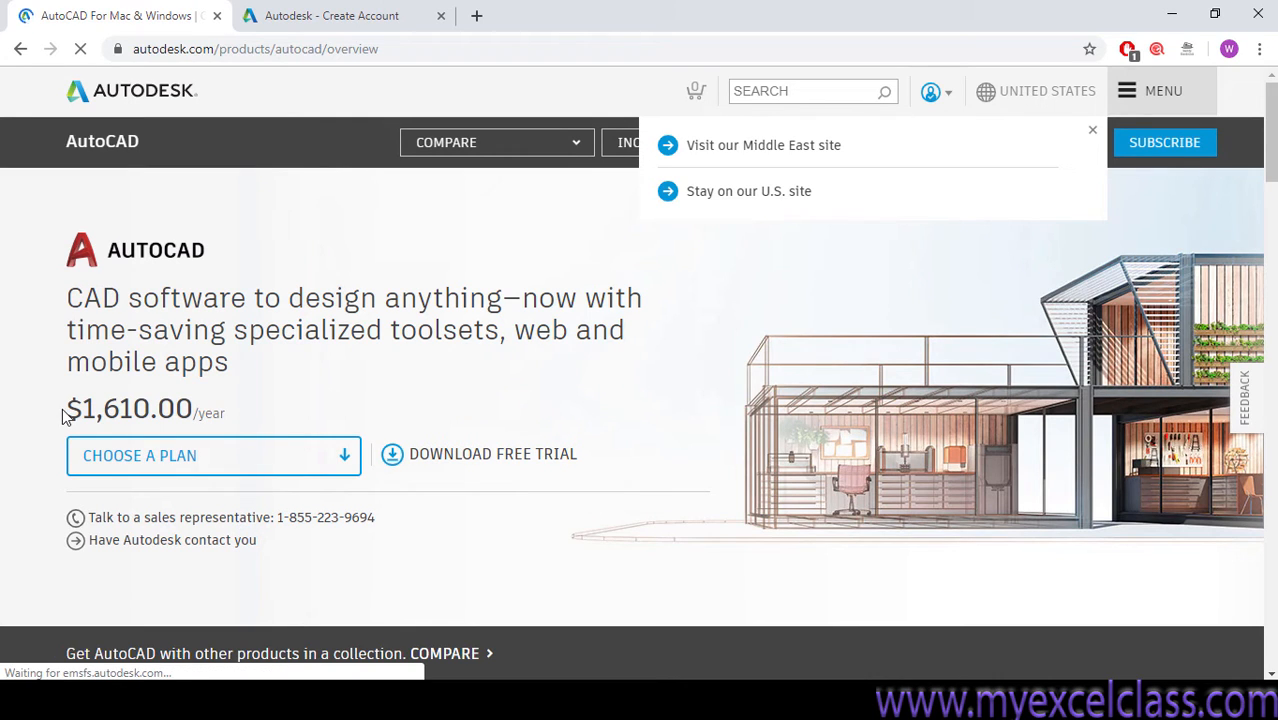
Highlight the $1,610.00 yearly price, then start the AutoCAD free trial download
double_click(110, 410)
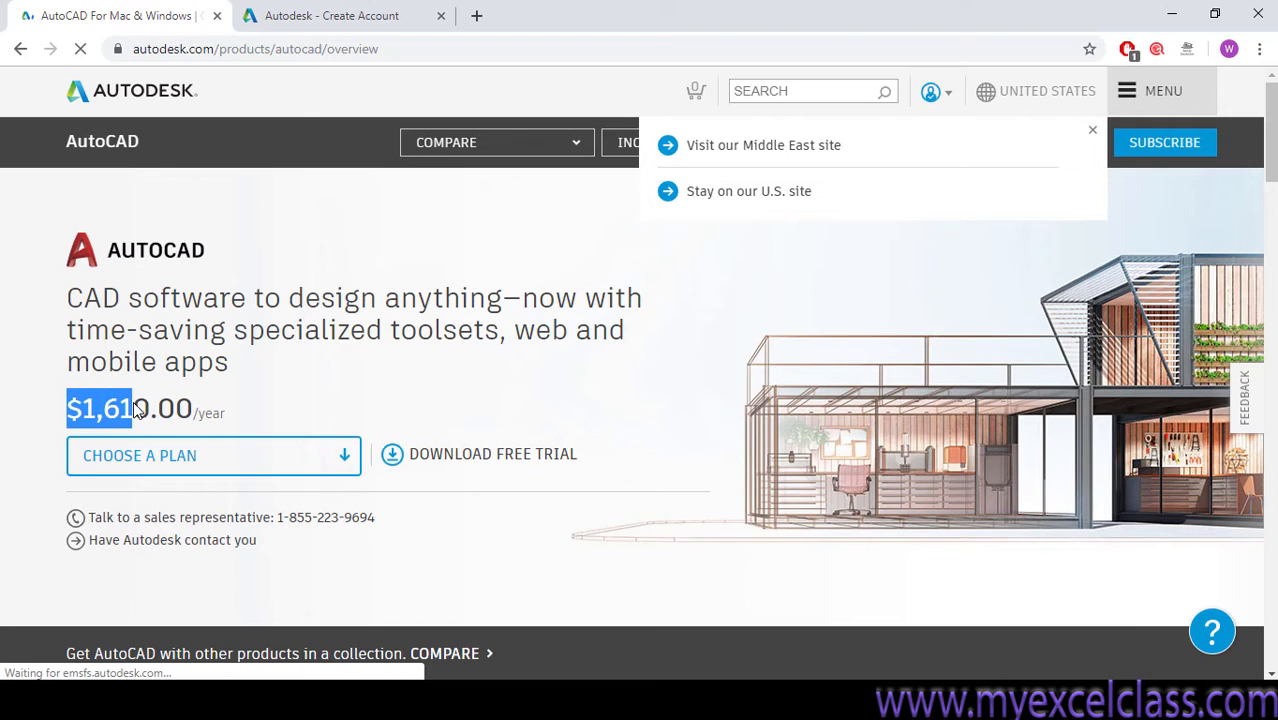
drag(70, 408, 218, 408)
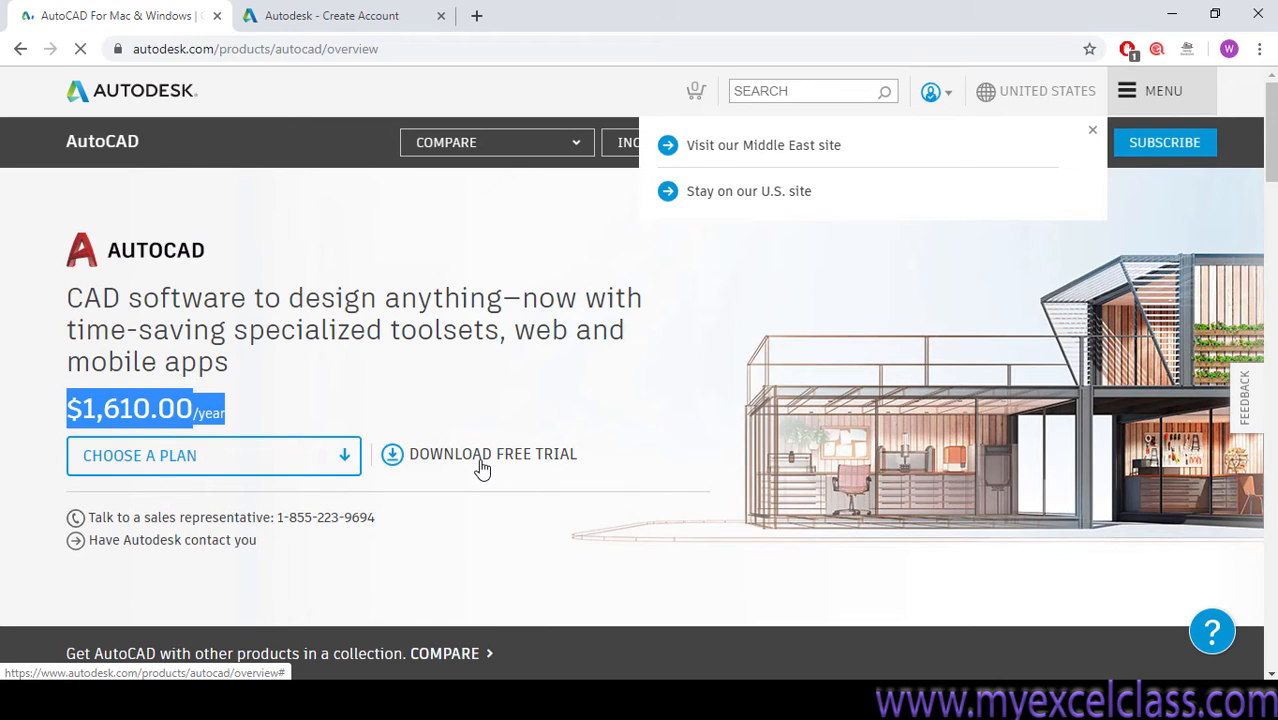
mouse_move(524, 456)
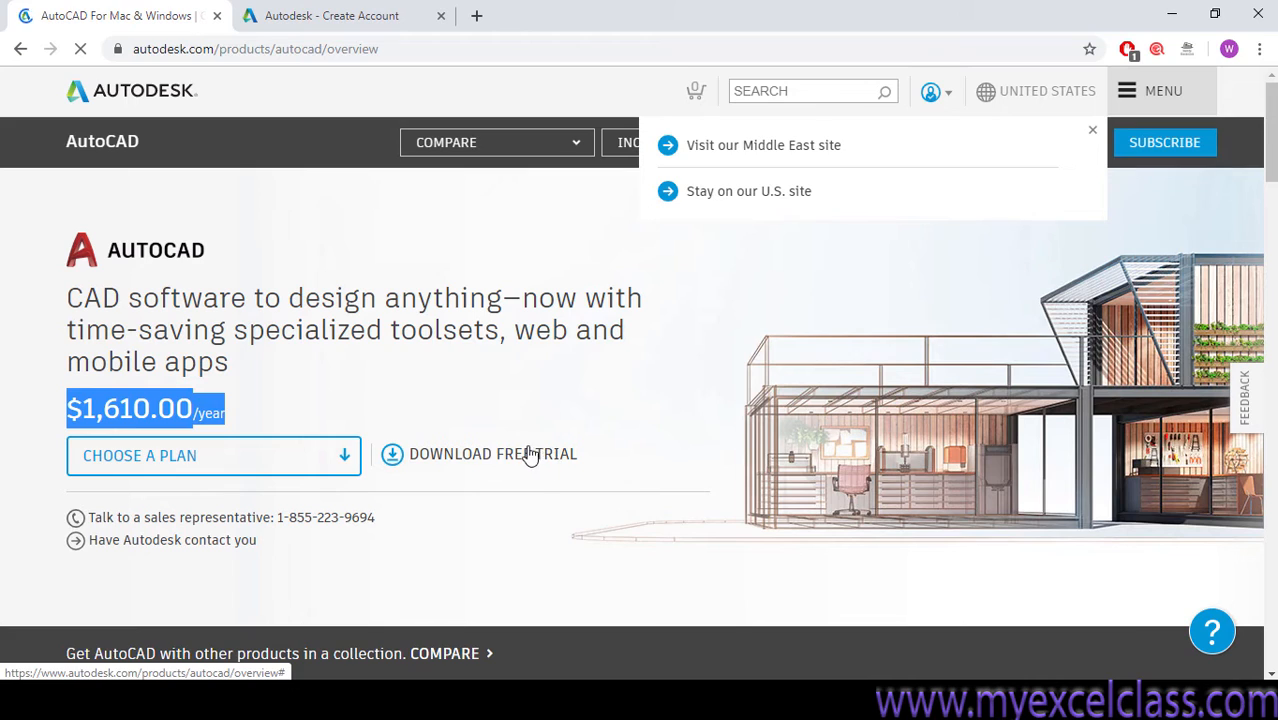
mouse_move(496, 460)
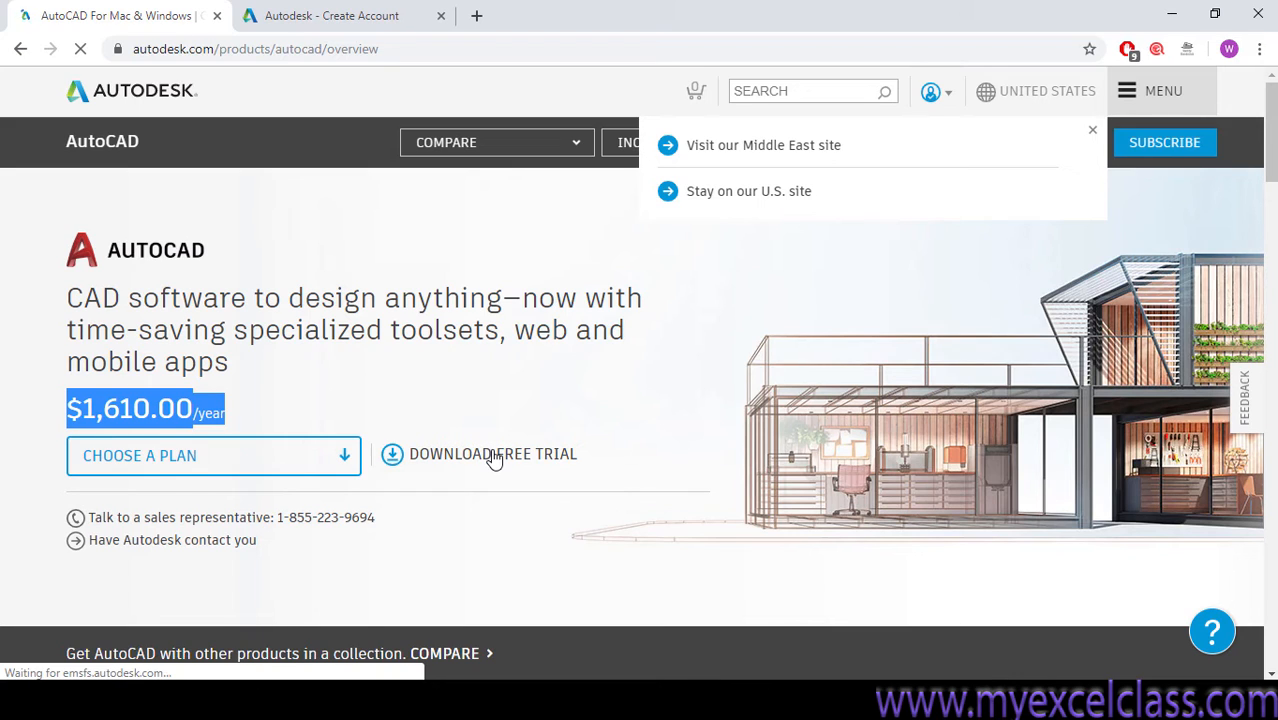
mouse_move(326, 428)
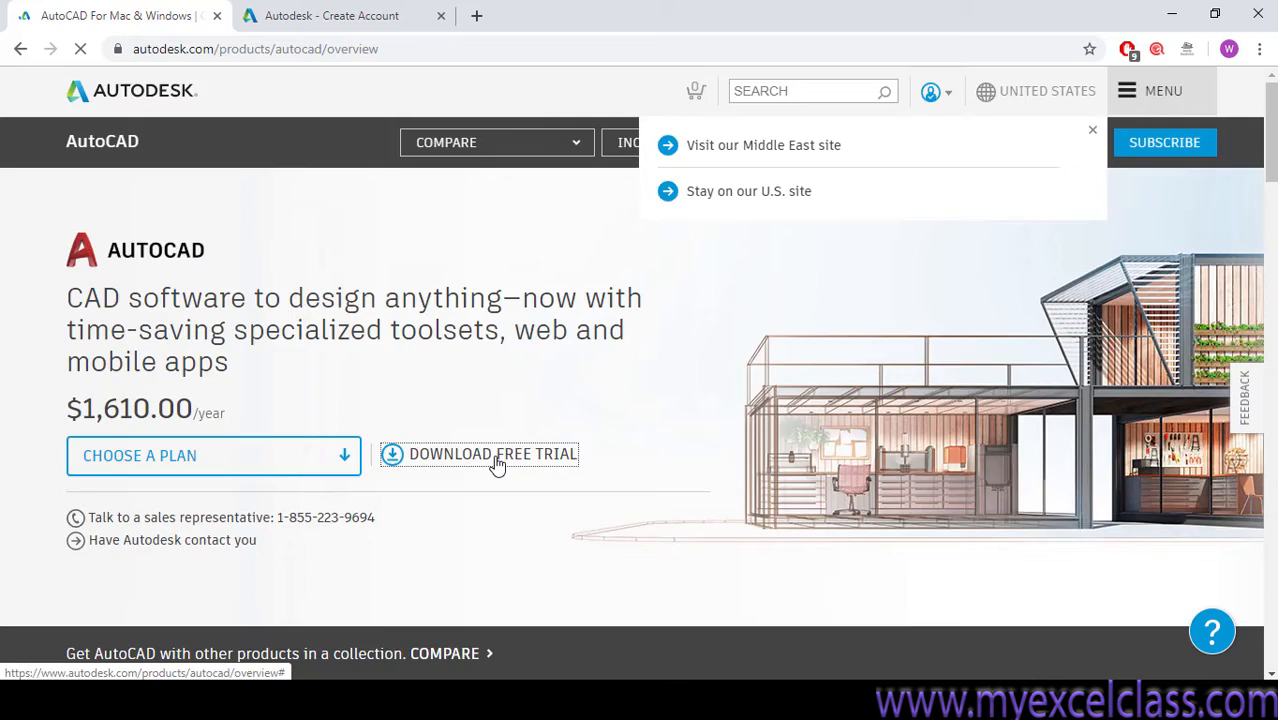
click(490, 456)
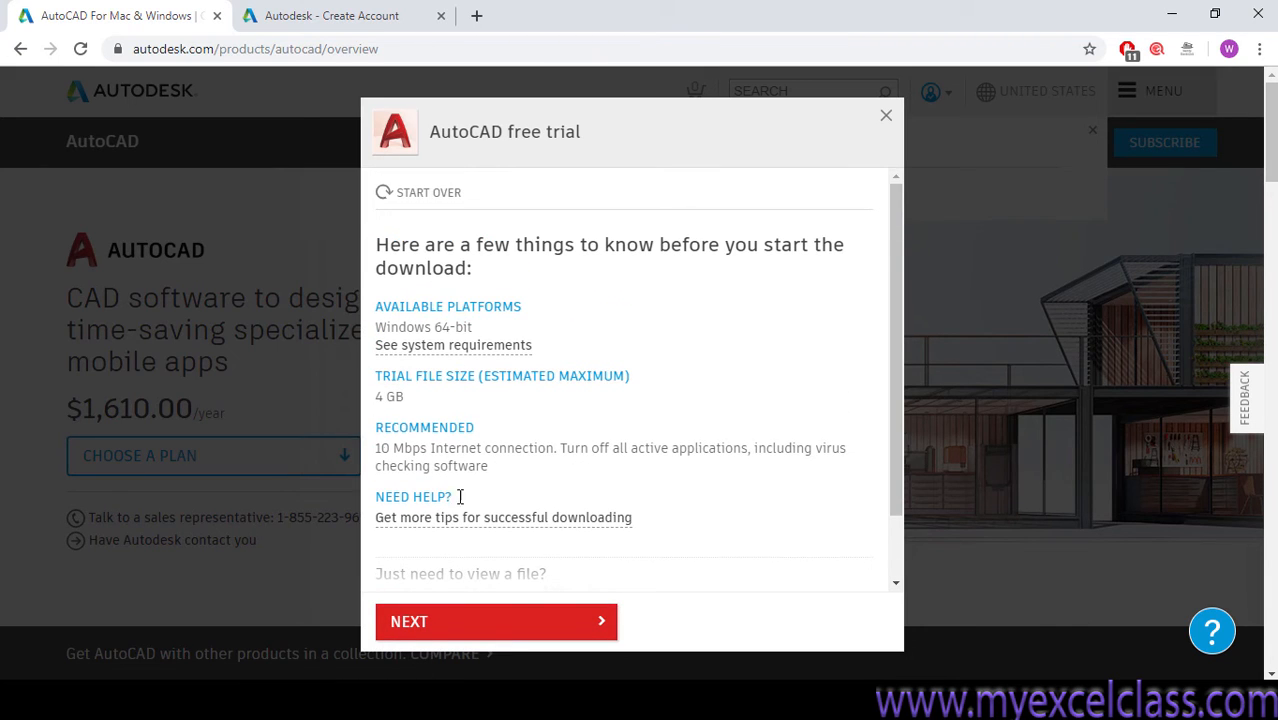
Continue past the pre-download info and choose 'A student or teacher' as the usage type
click(496, 620)
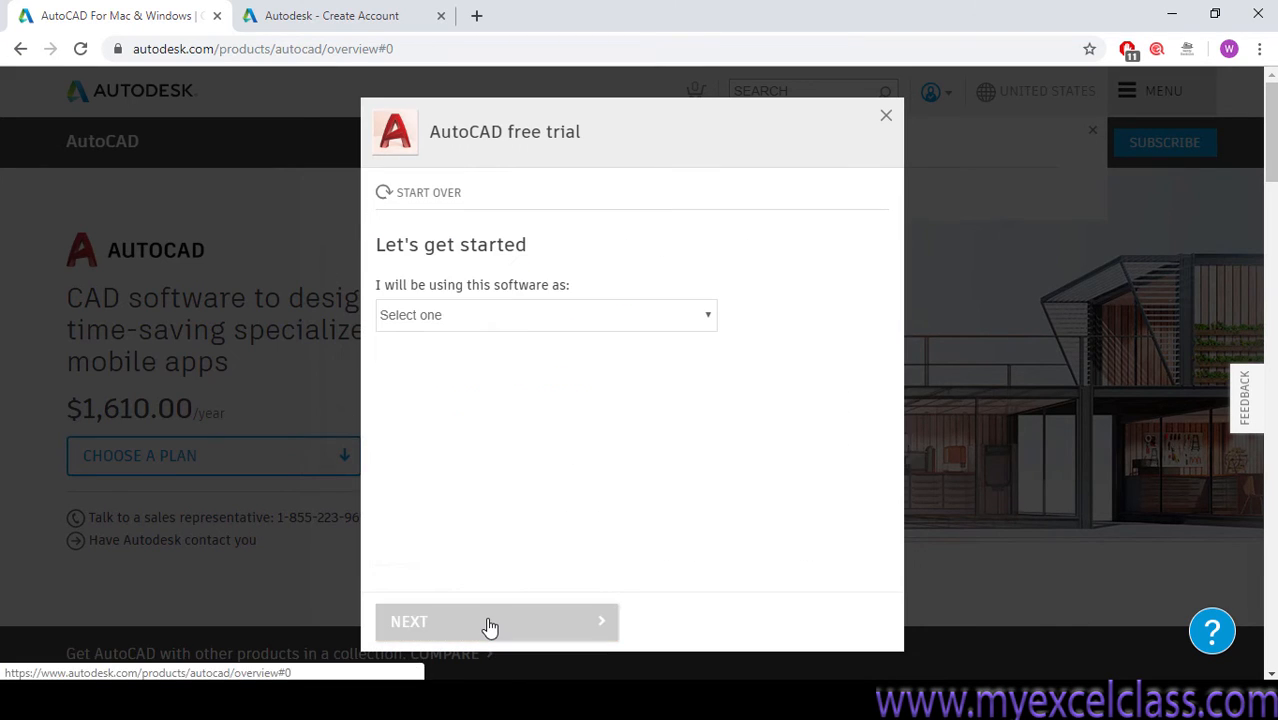
click(544, 314)
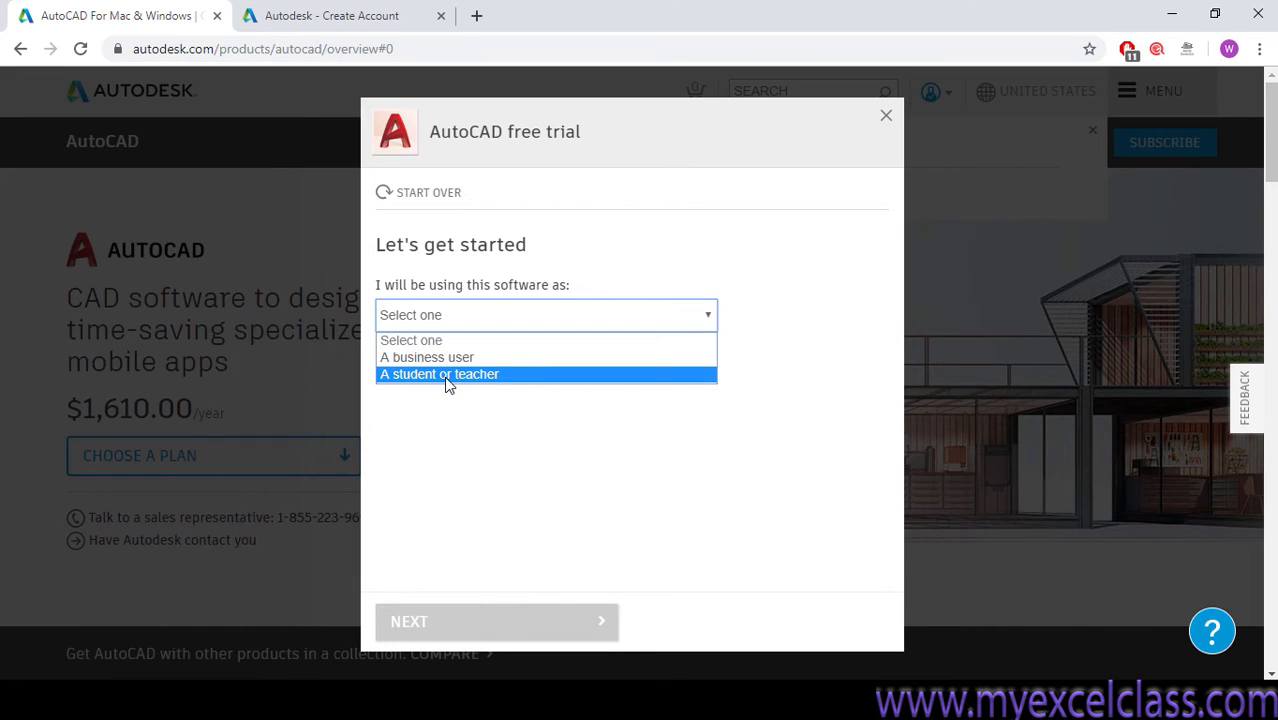
mouse_move(484, 392)
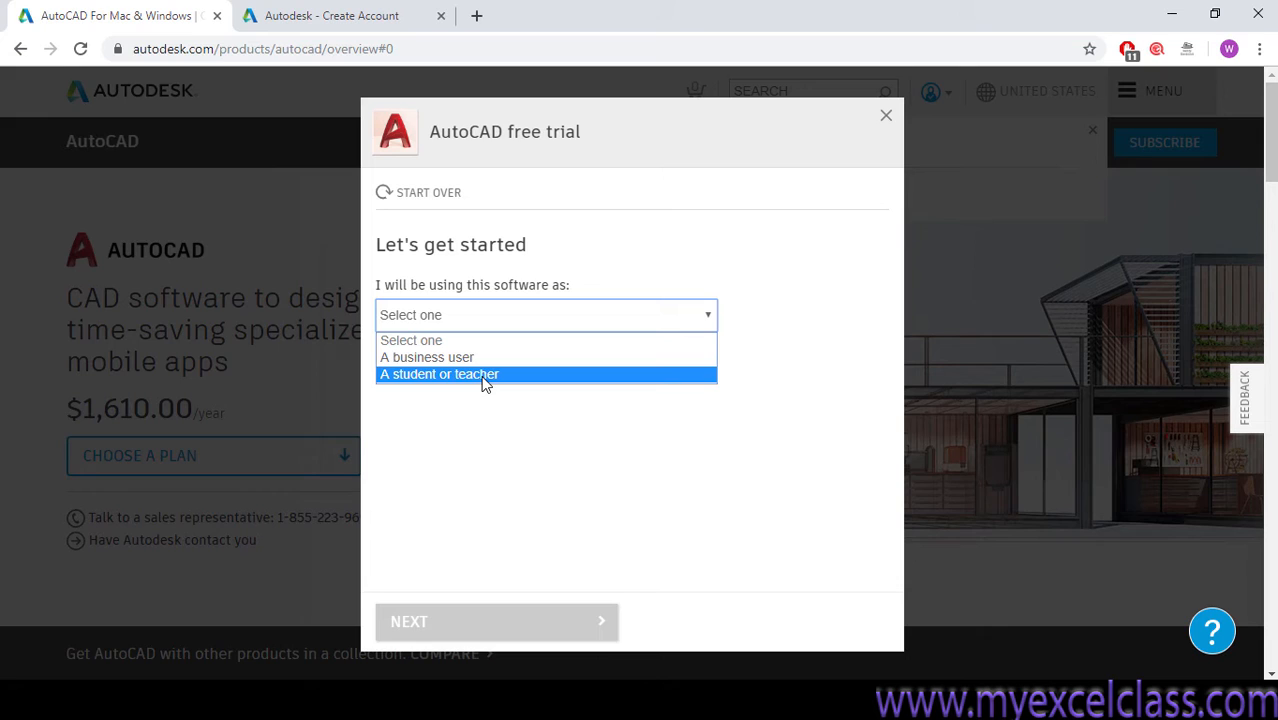
mouse_move(462, 362)
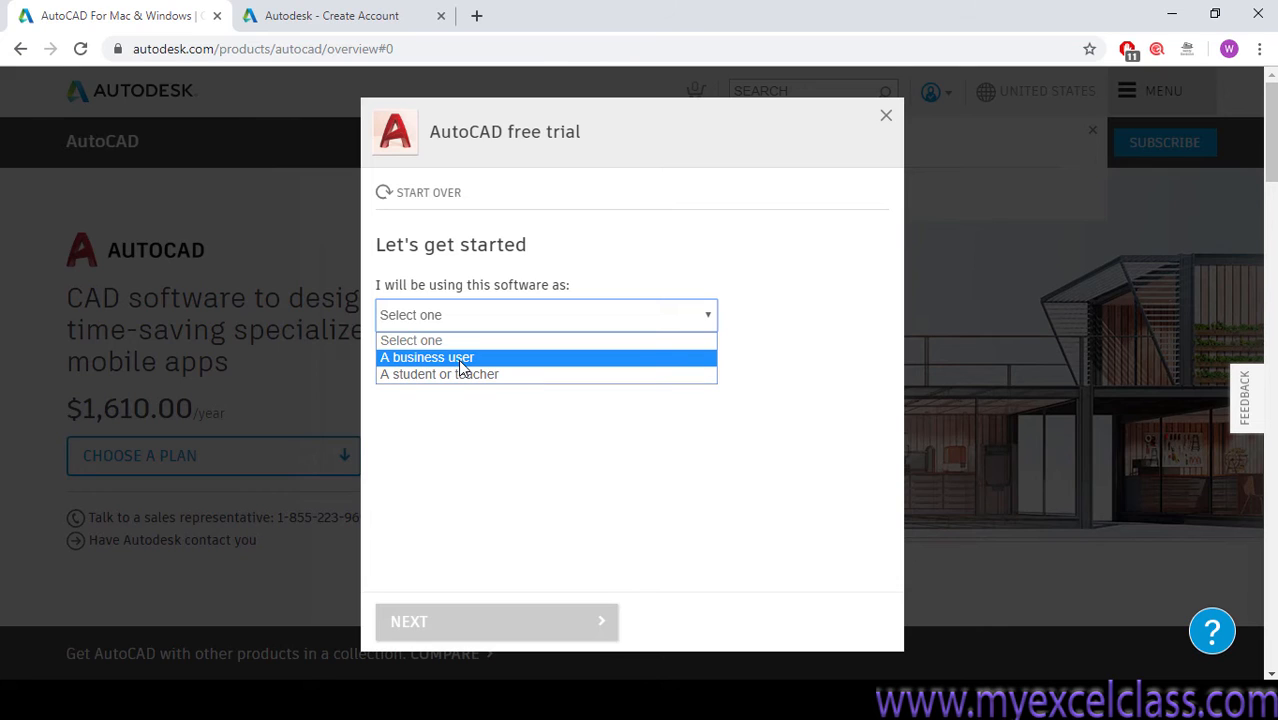
mouse_move(464, 386)
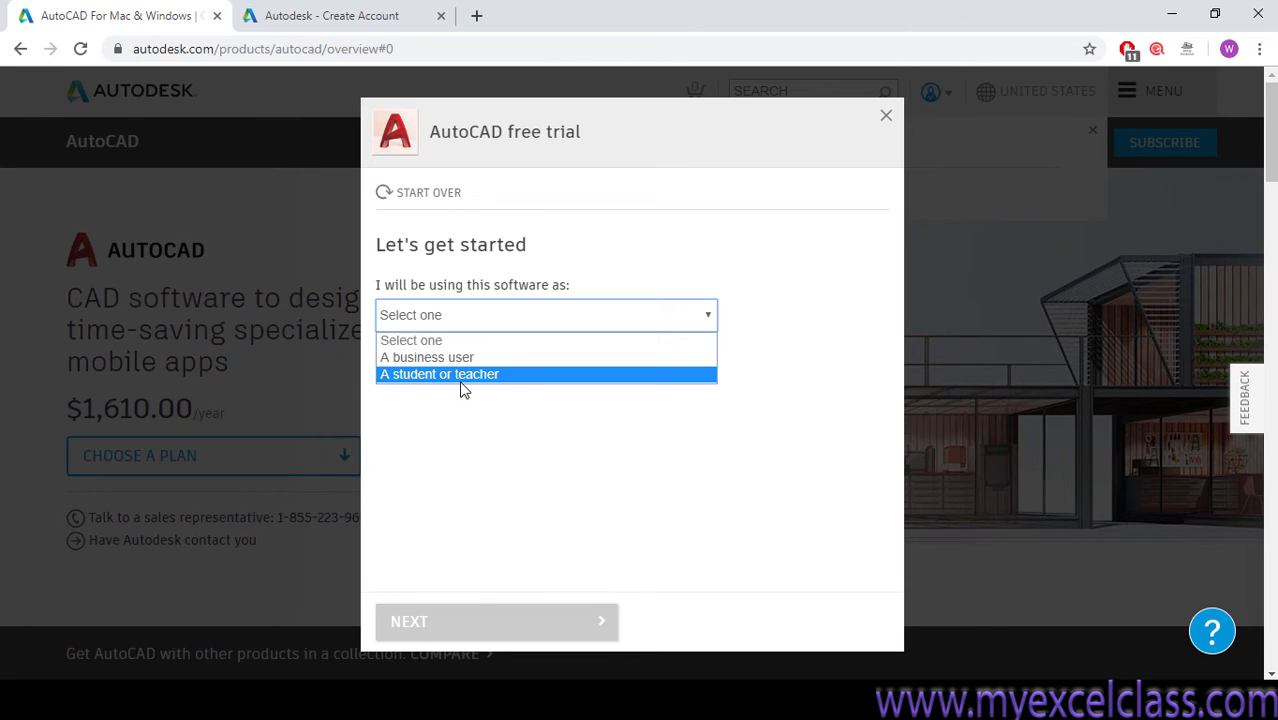
click(440, 374)
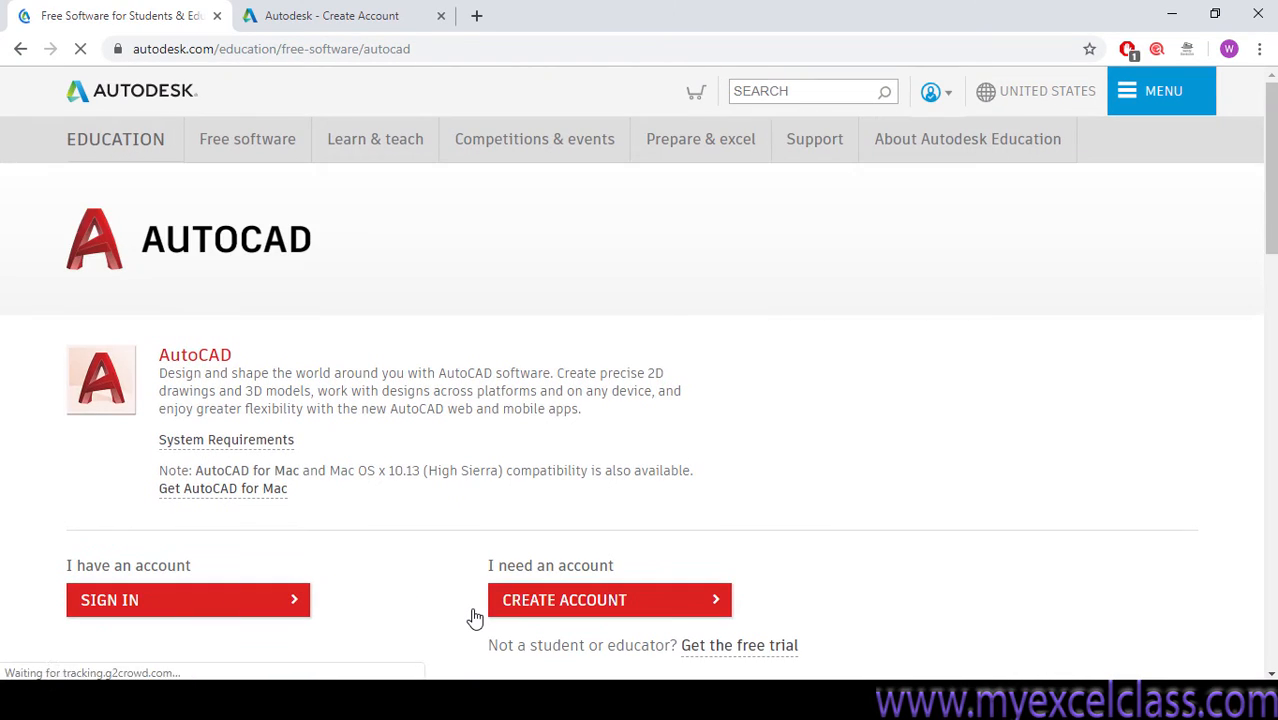
Scroll through the AutoCAD education page to review its download options
scroll(down, 3)
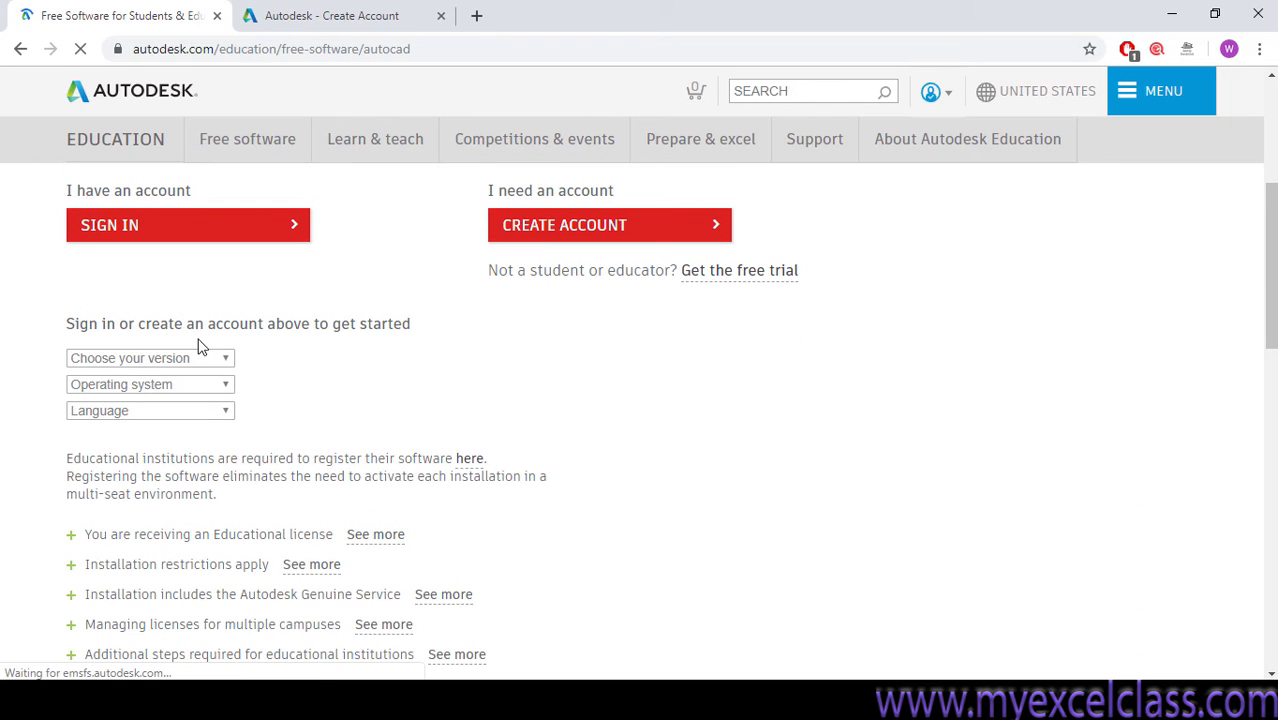
mouse_move(248, 360)
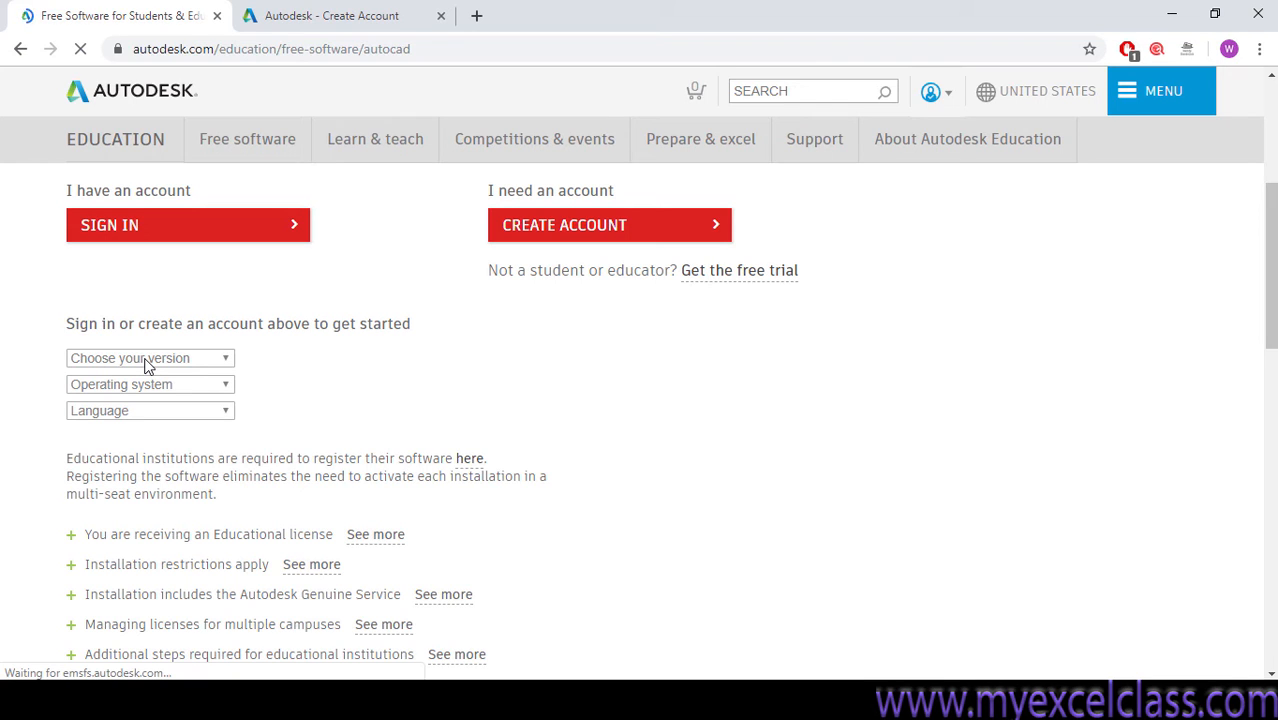
mouse_move(228, 362)
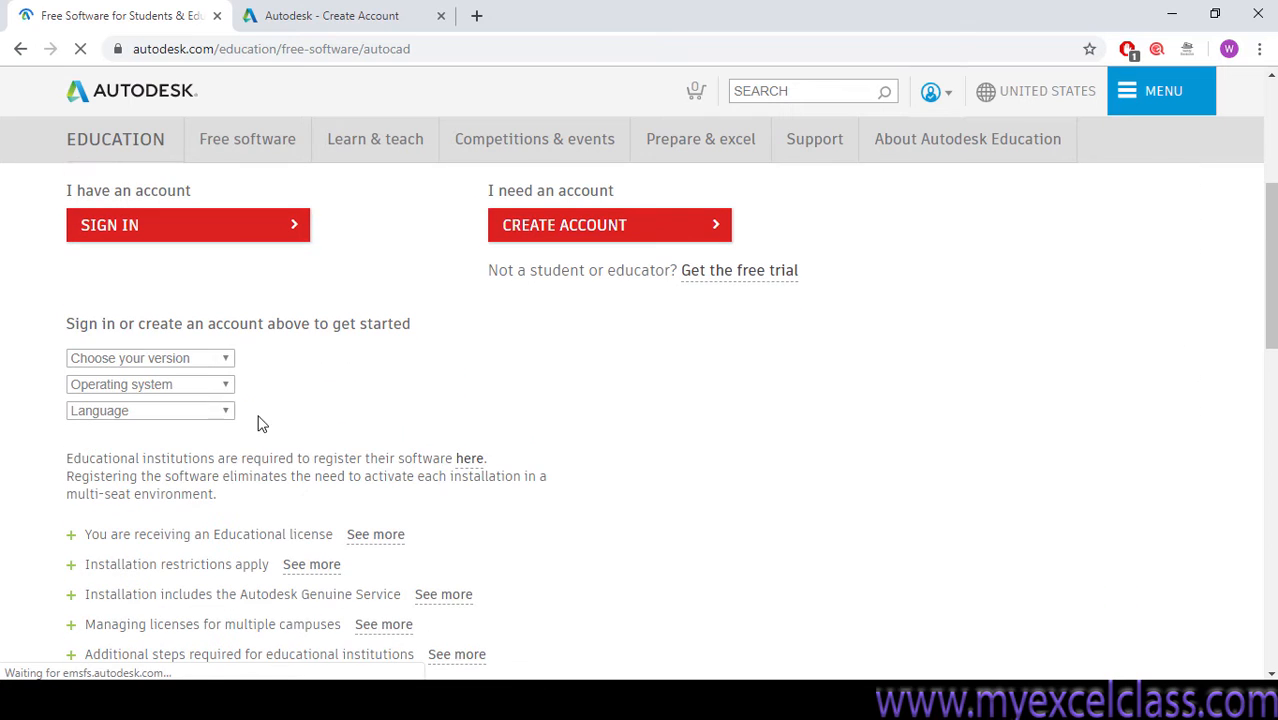
scroll(up, 3)
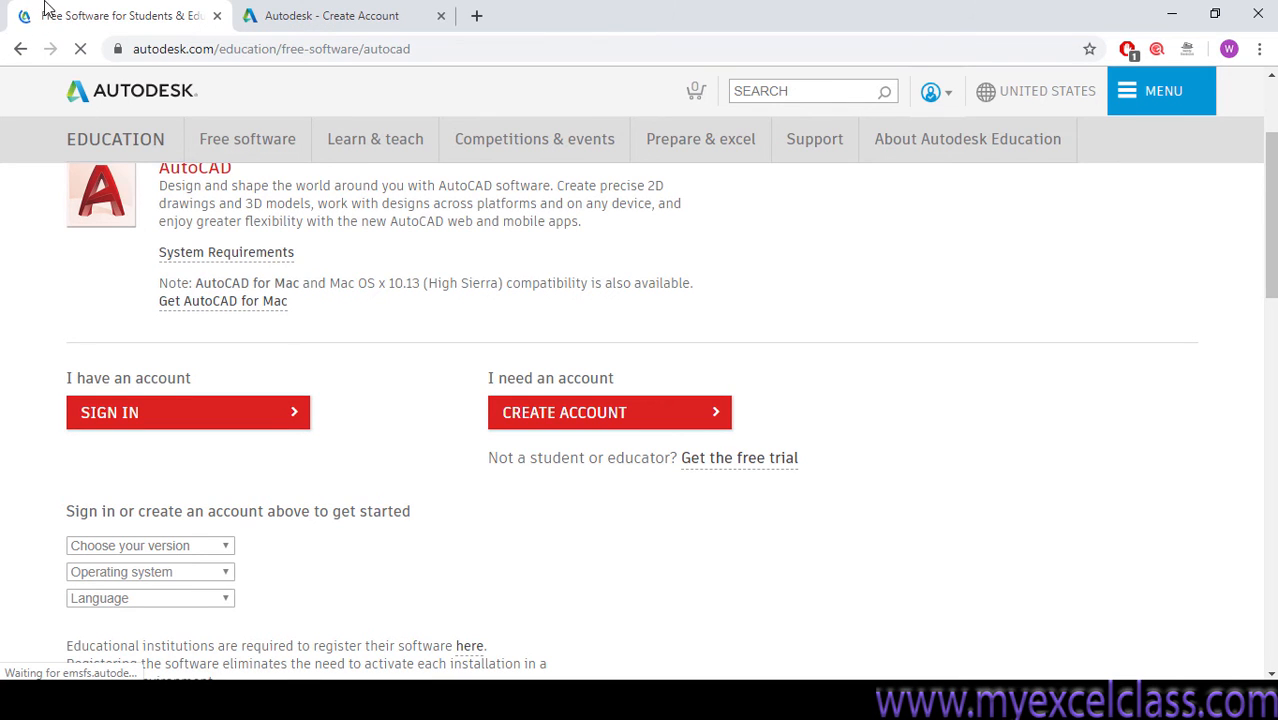
scroll(down, 3)
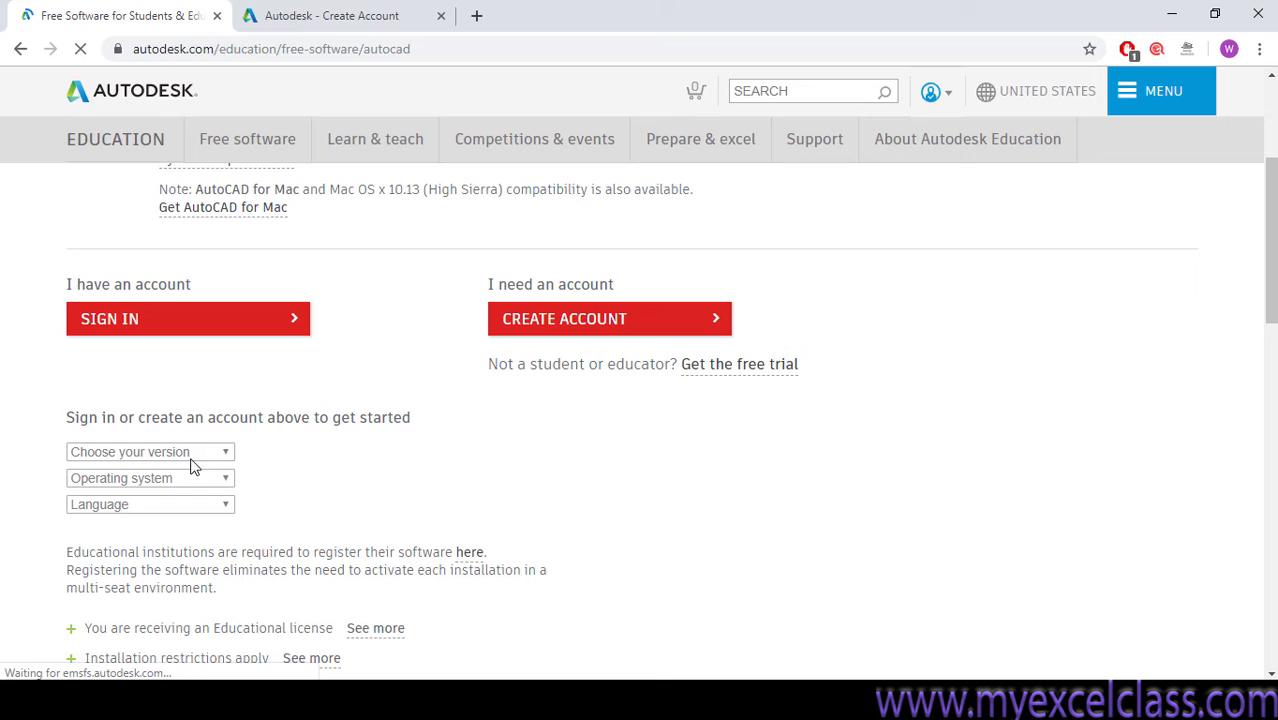
mouse_move(224, 452)
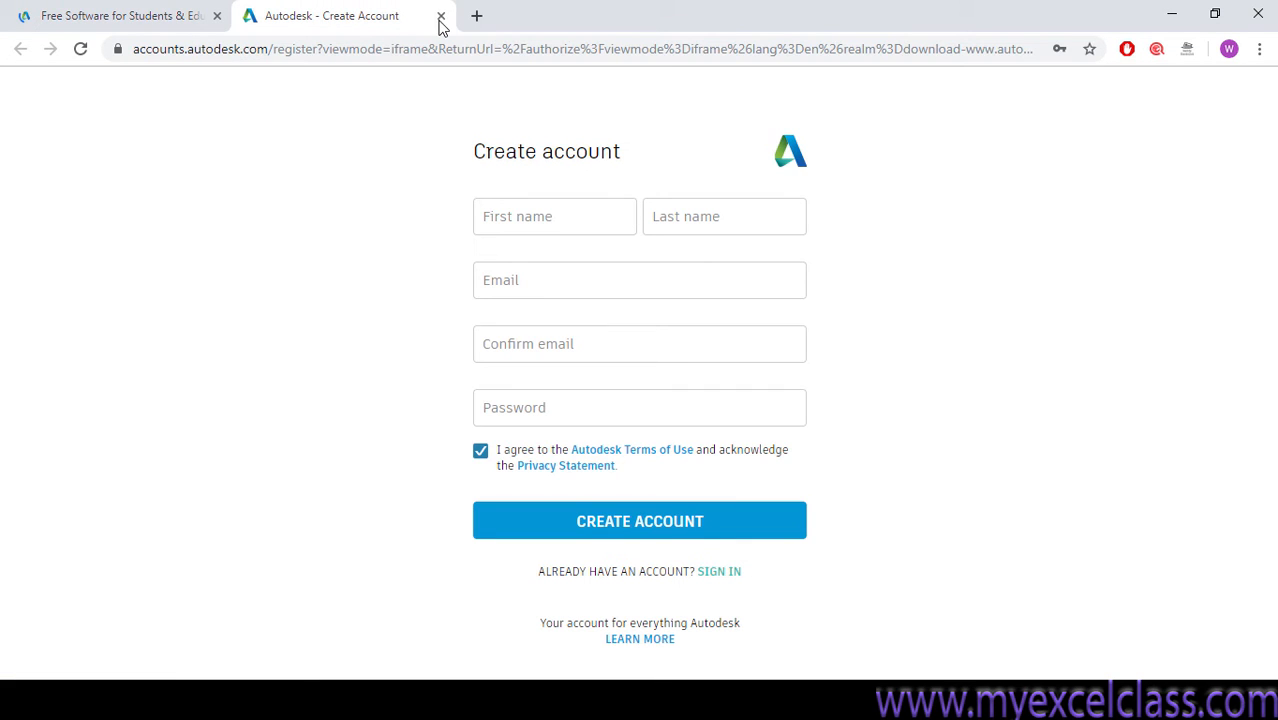
Close the account creation tab, then set the download to AutoCAD 2020 with English language
click(438, 16)
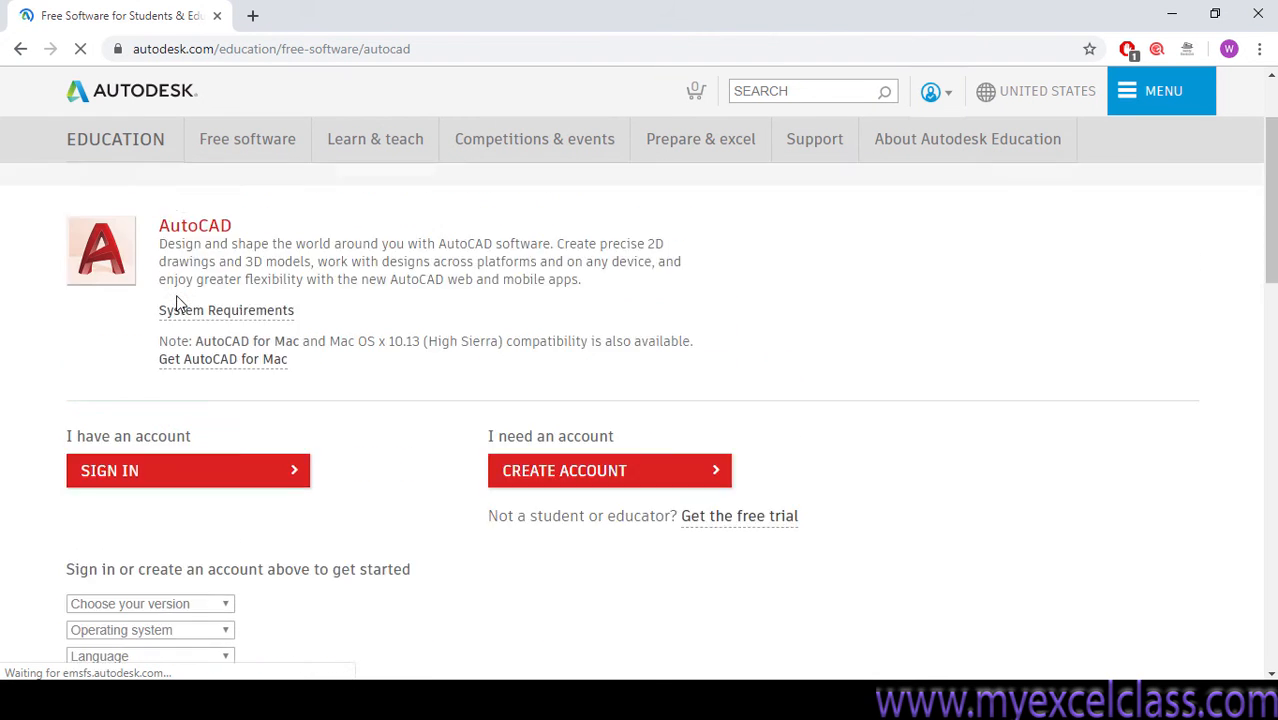
scroll(down, 3)
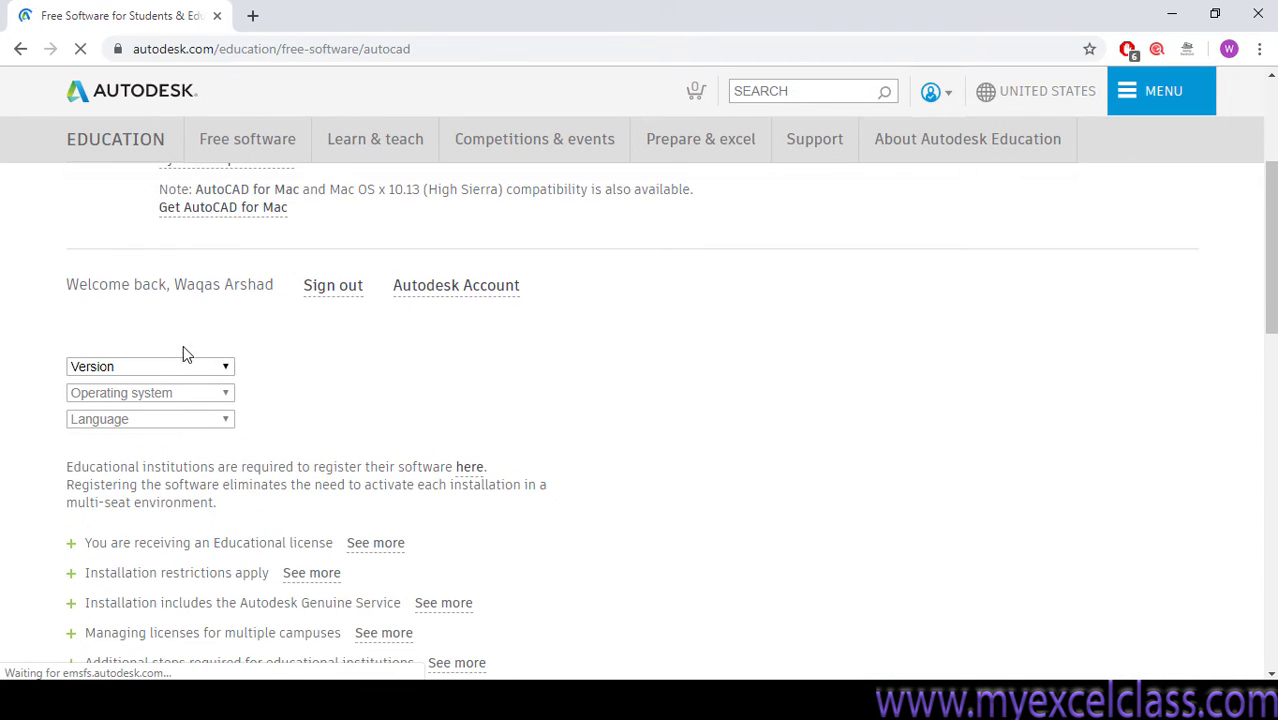
click(150, 366)
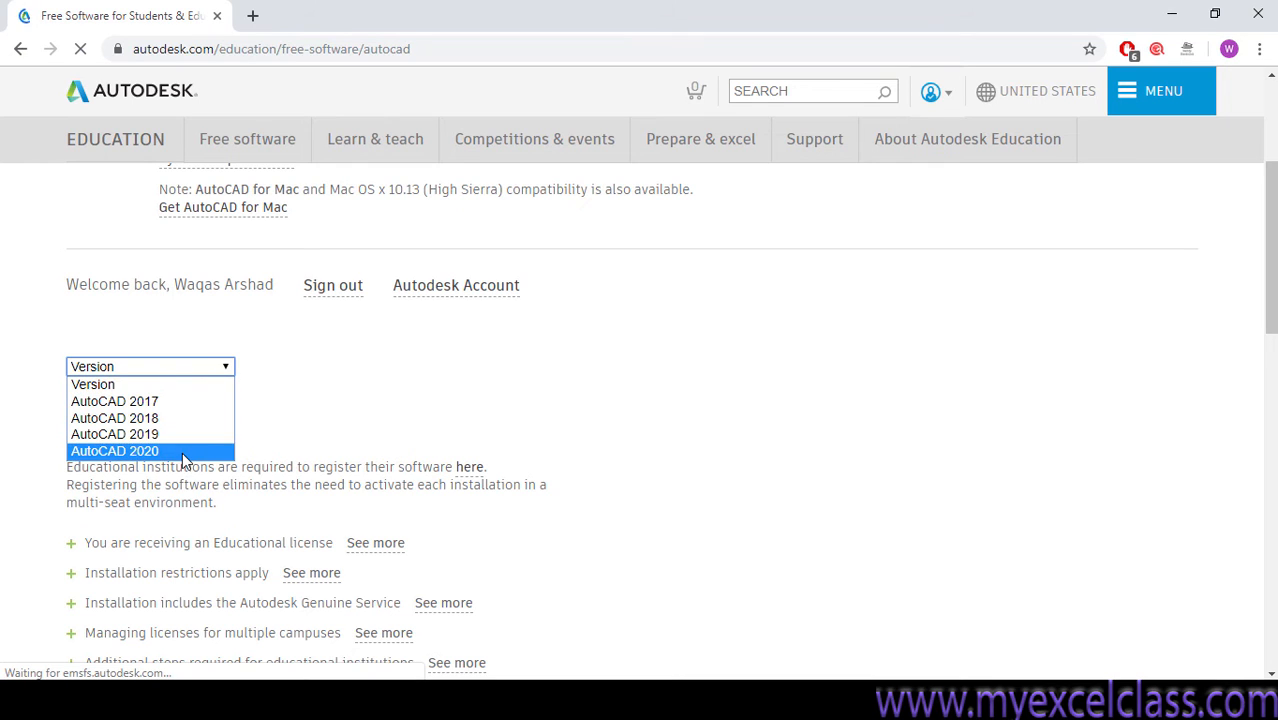
click(114, 452)
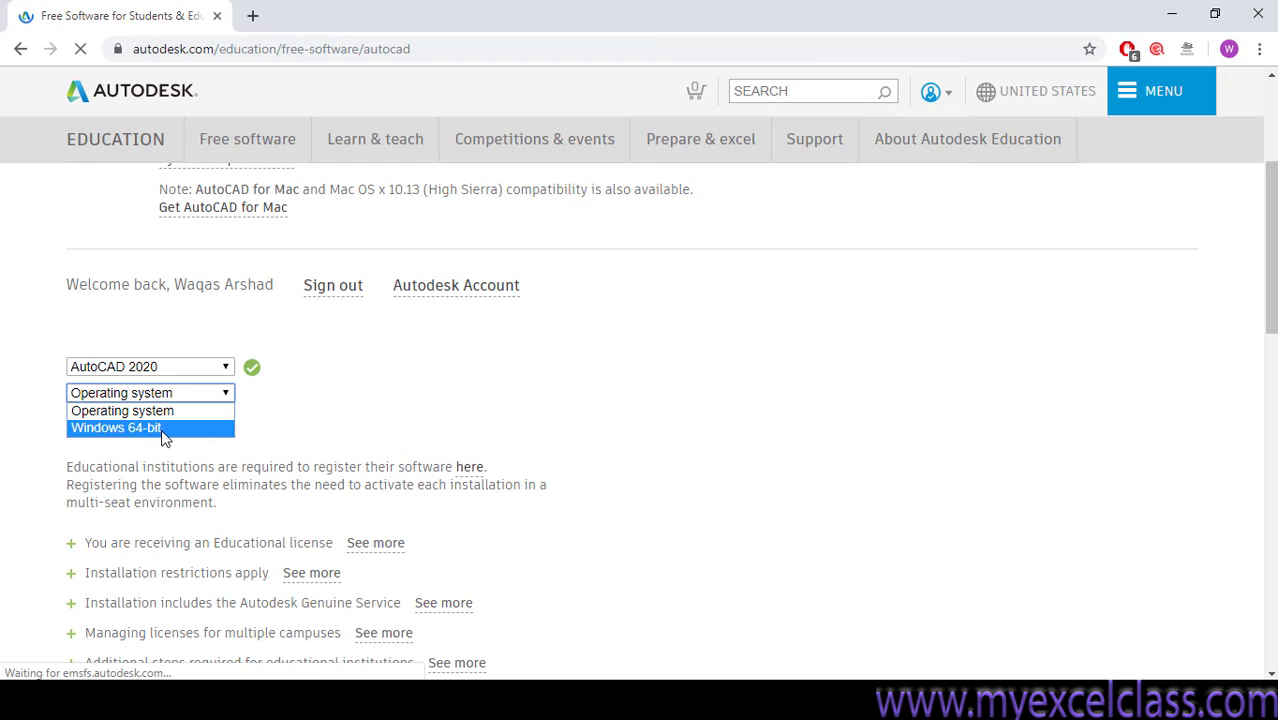
click(116, 426)
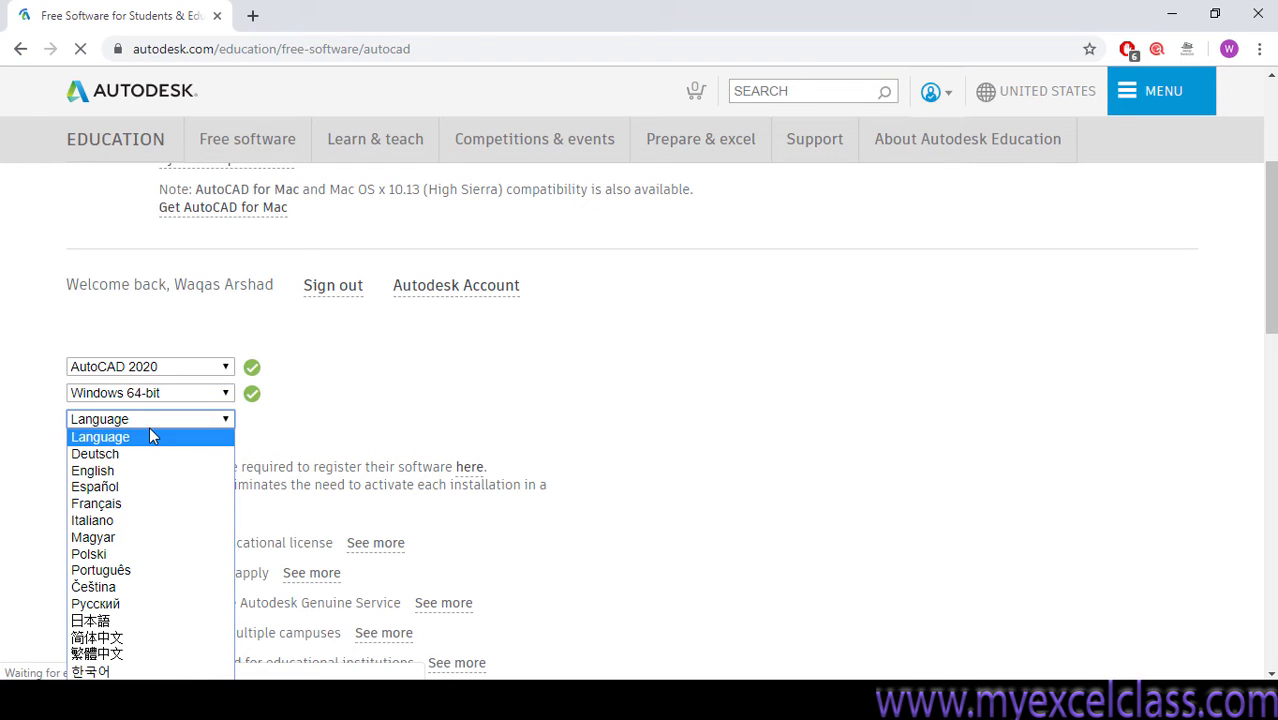
click(92, 470)
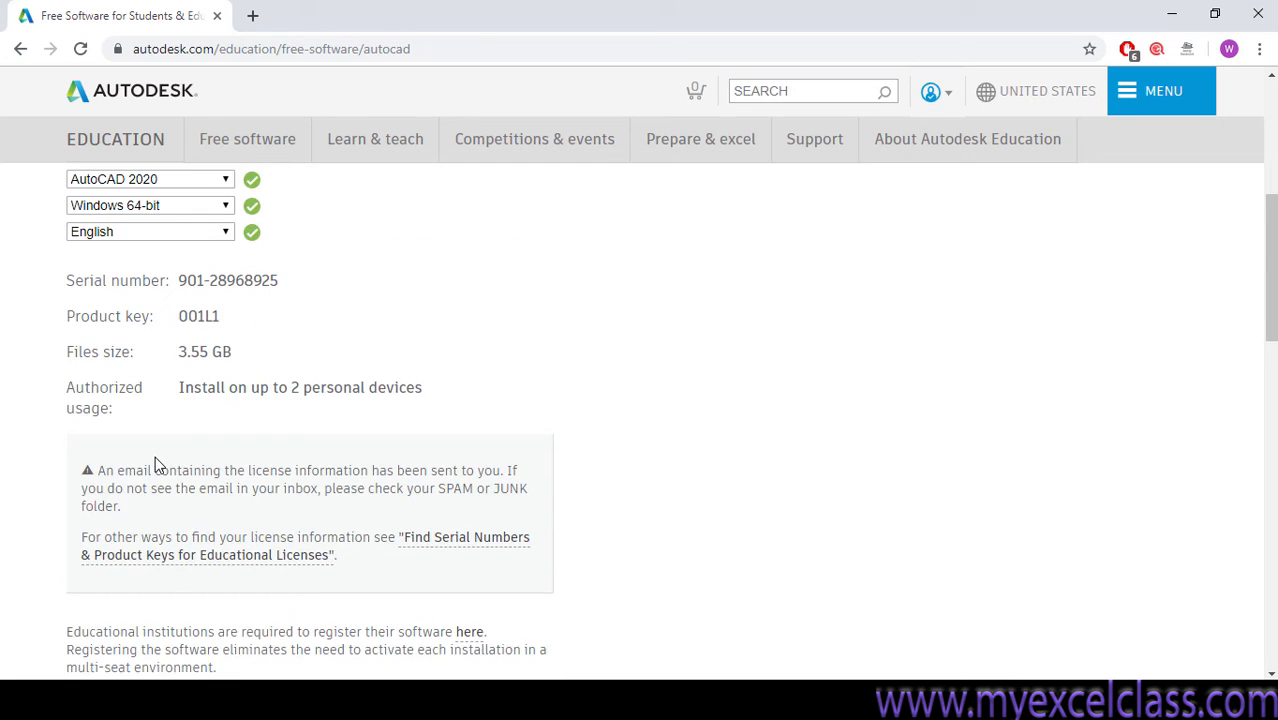
scroll(down, 3)
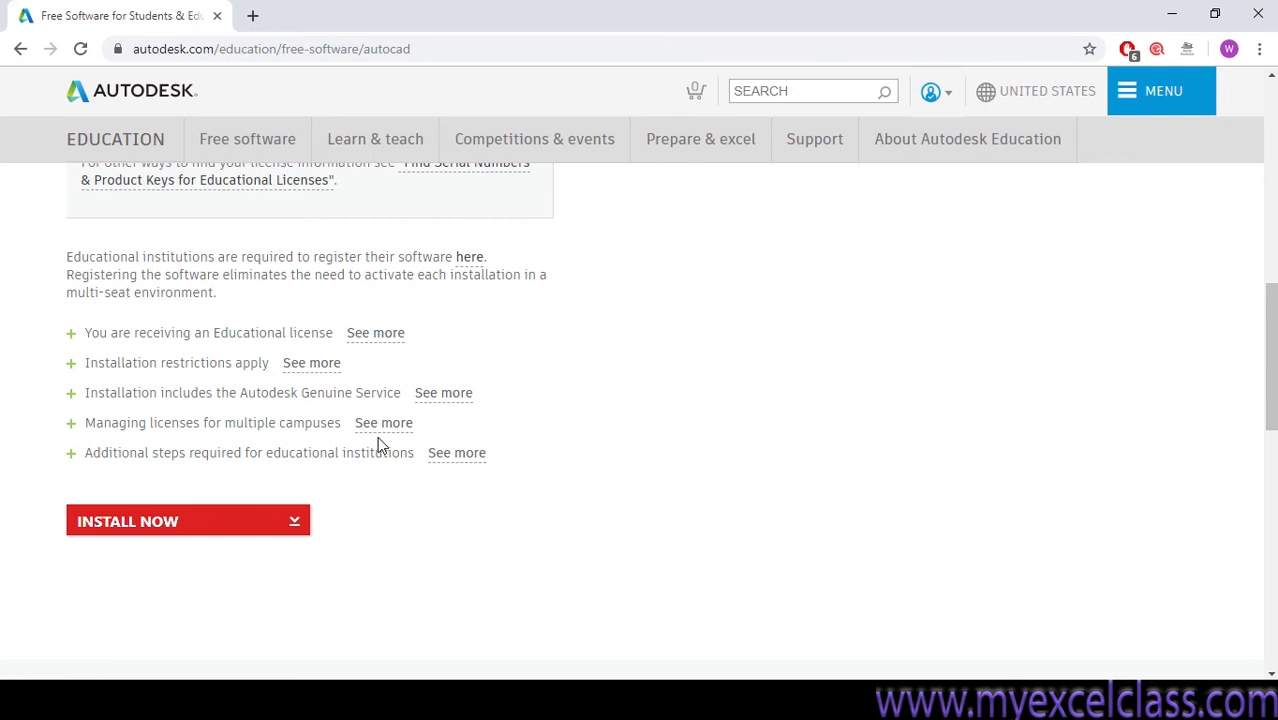
click(128, 520)
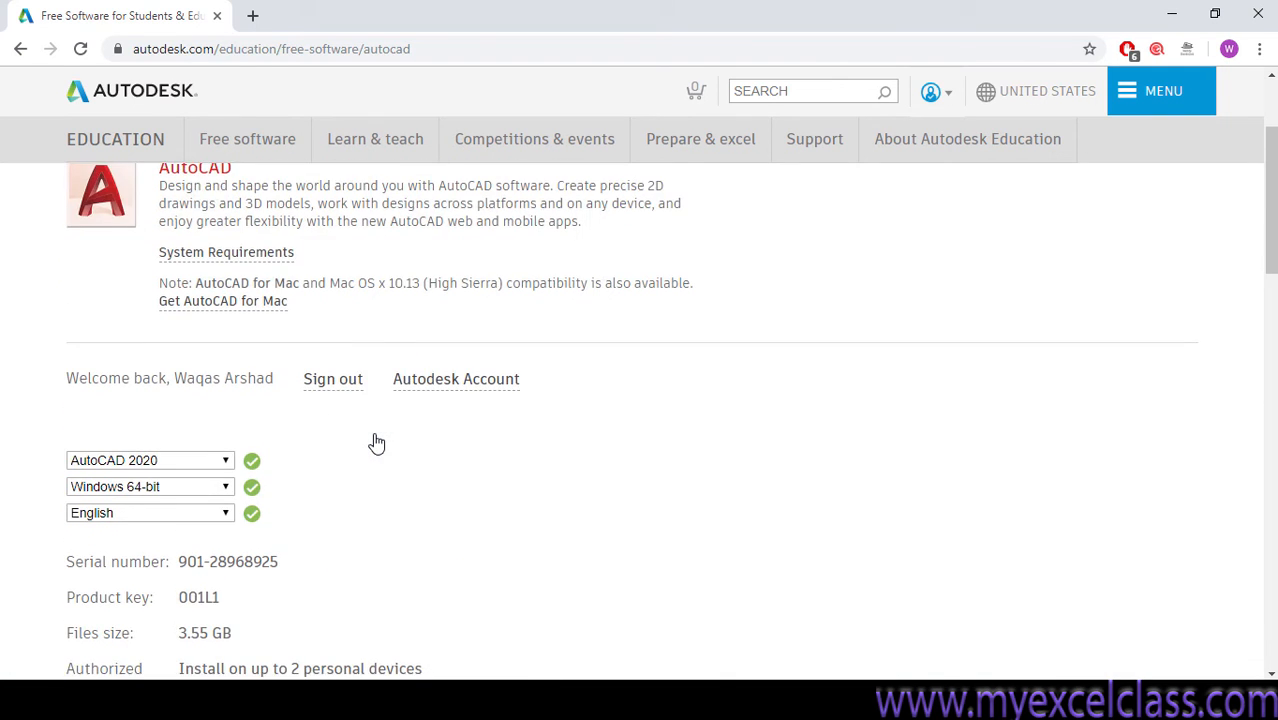
scroll(down, 3)
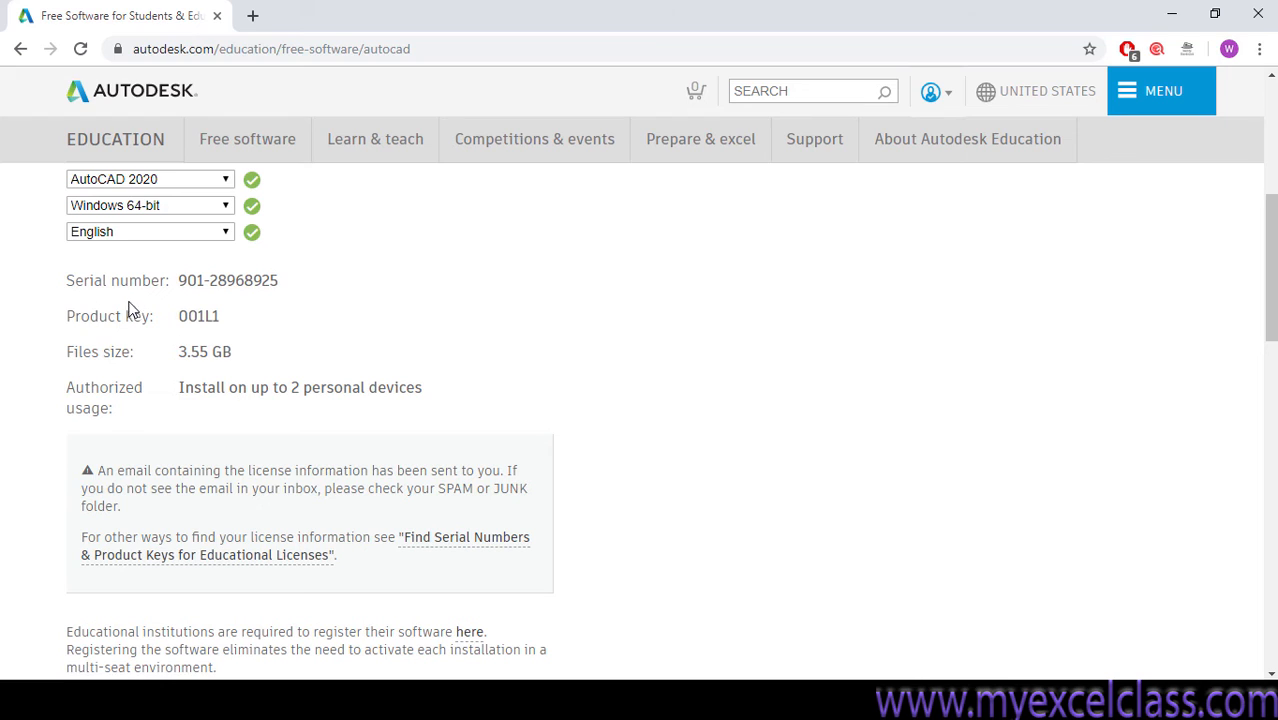
mouse_move(228, 236)
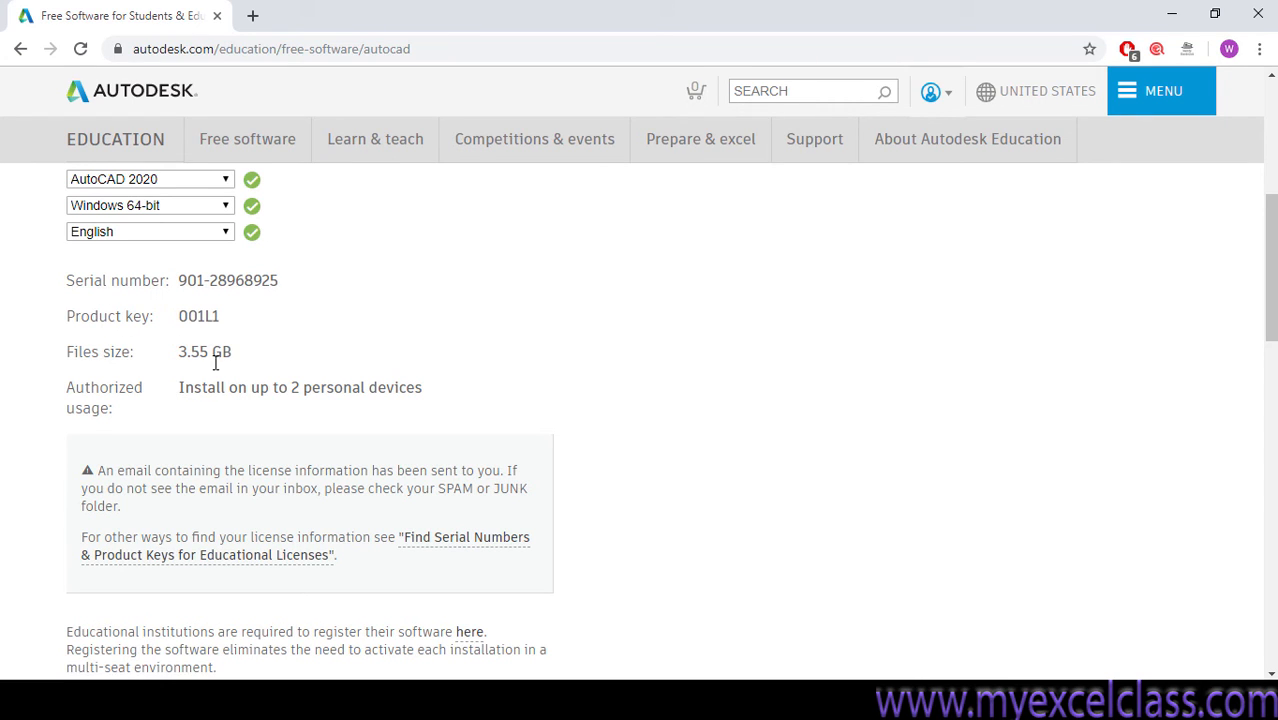
mouse_move(160, 280)
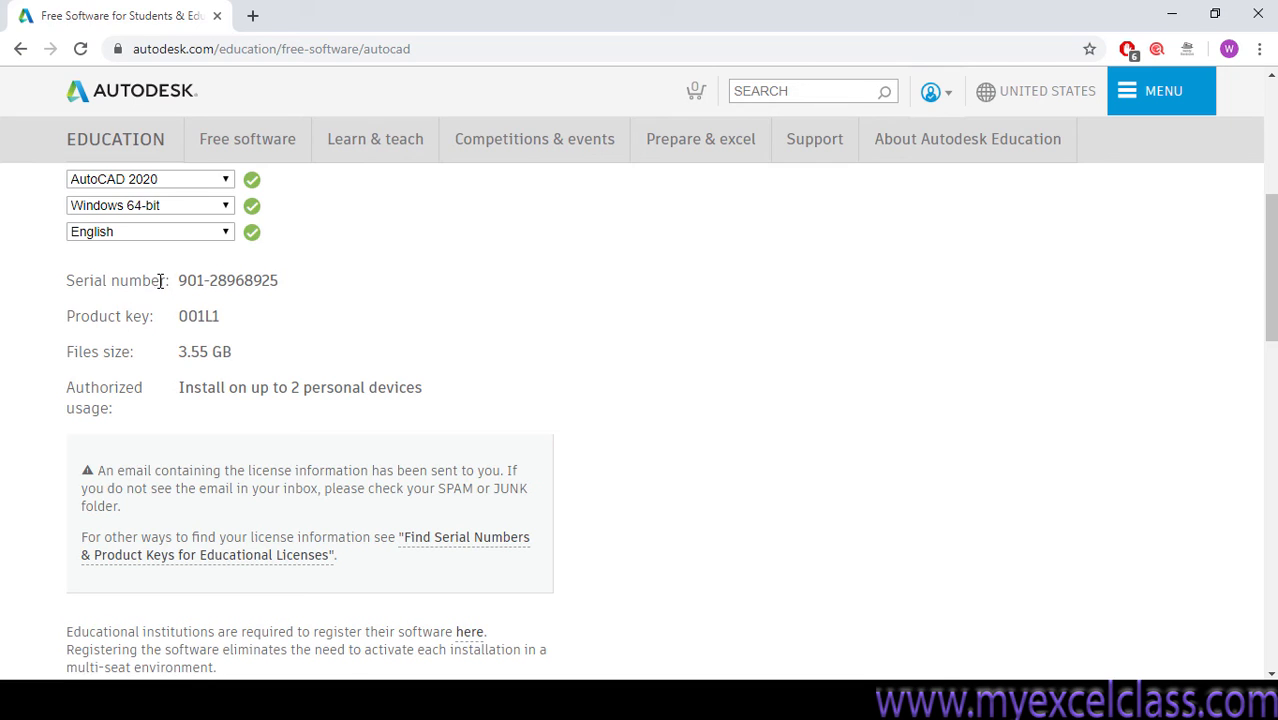
mouse_move(224, 312)
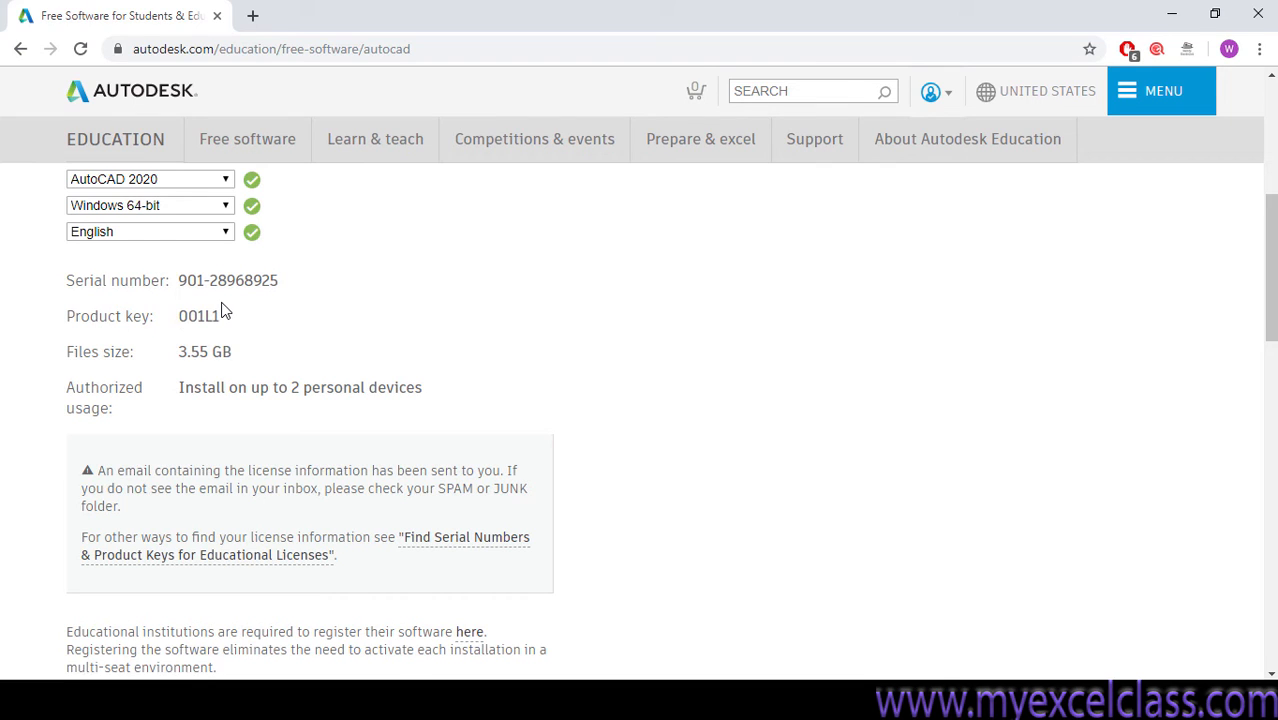
mouse_move(164, 310)
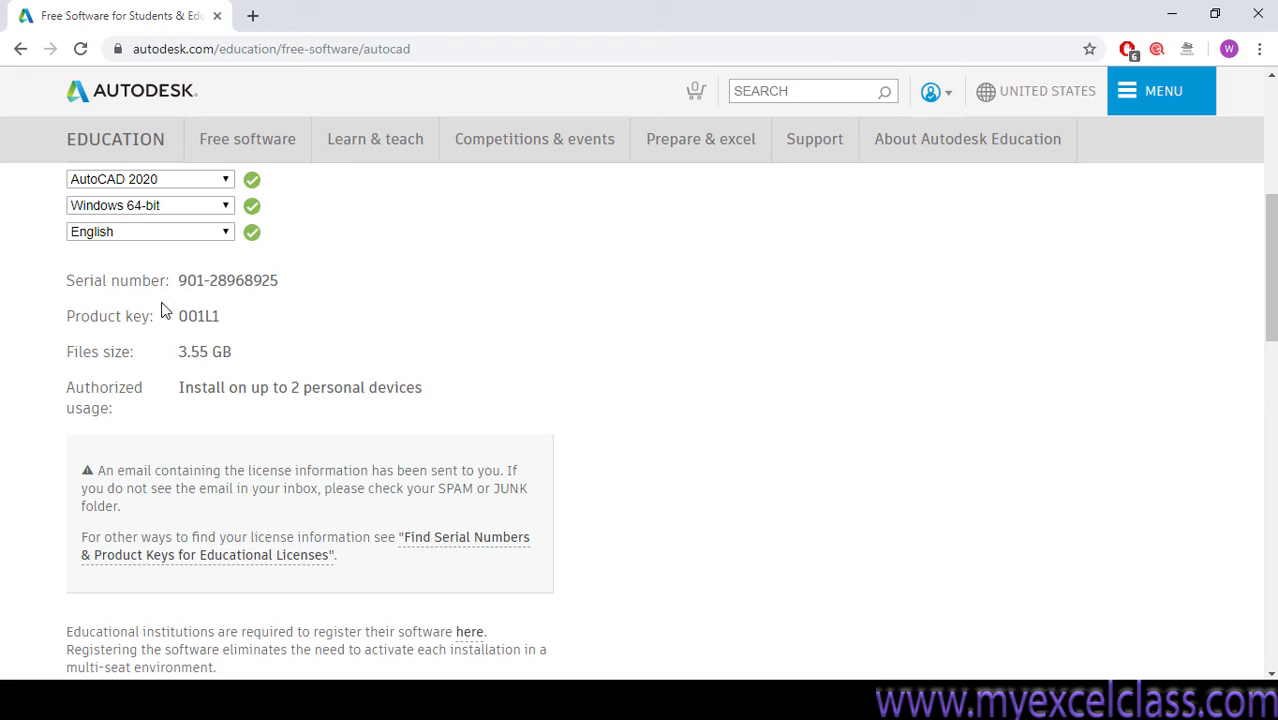
mouse_move(210, 338)
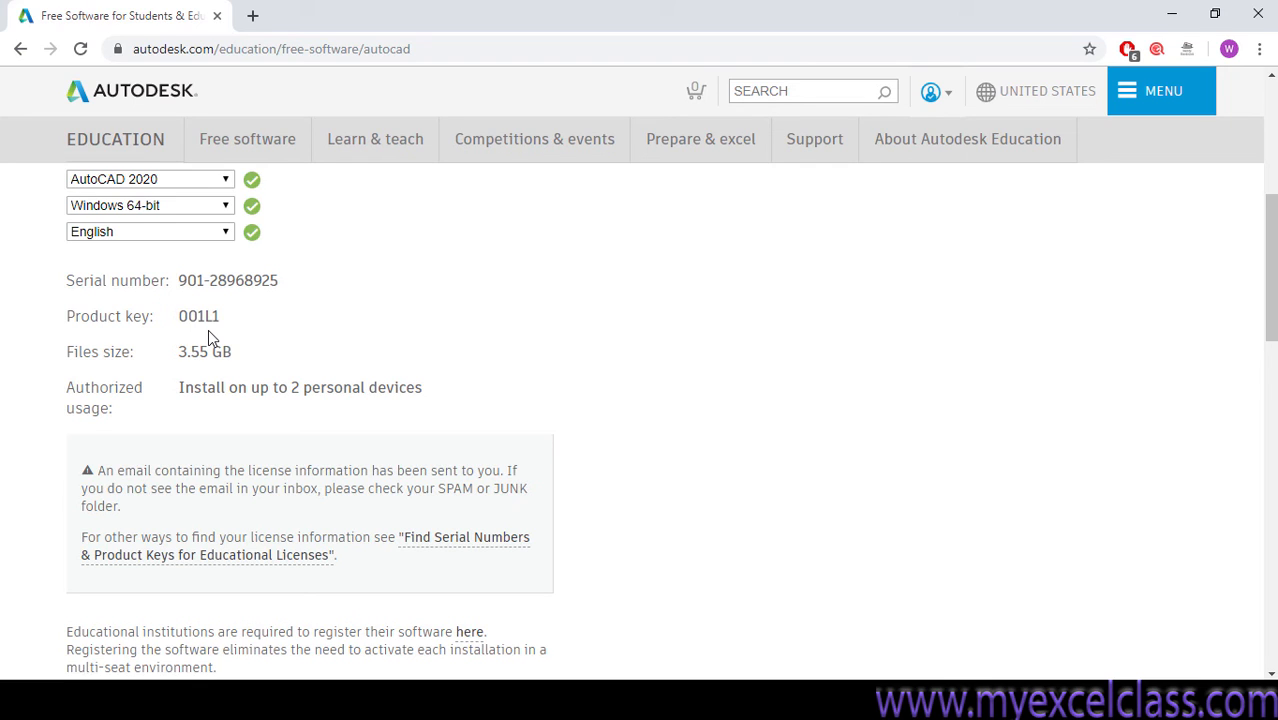
mouse_move(394, 336)
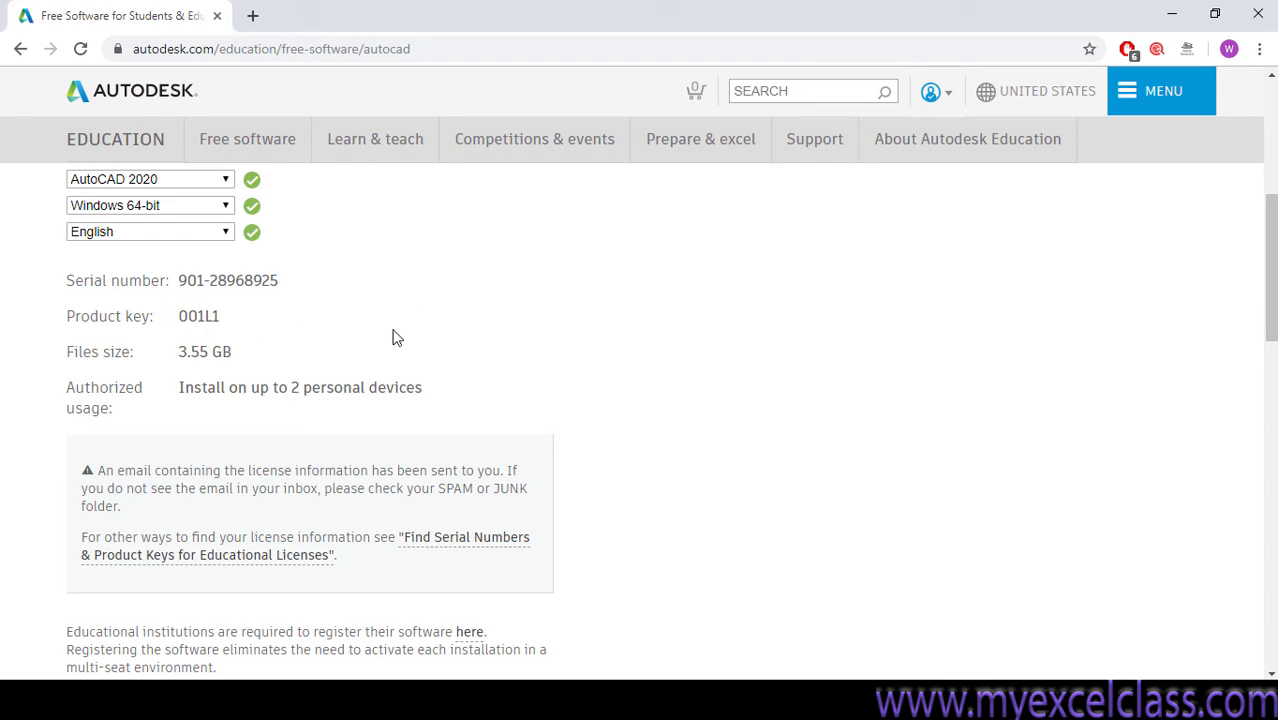
mouse_move(68, 280)
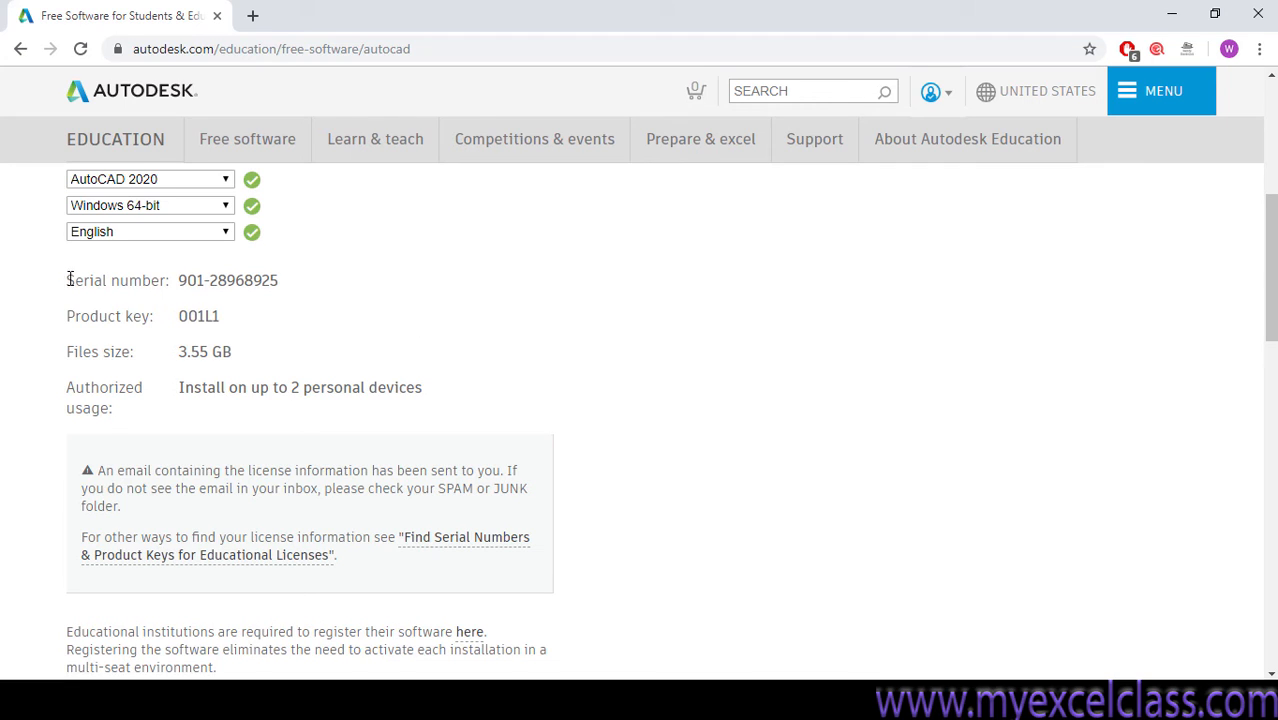
drag(66, 280, 236, 316)
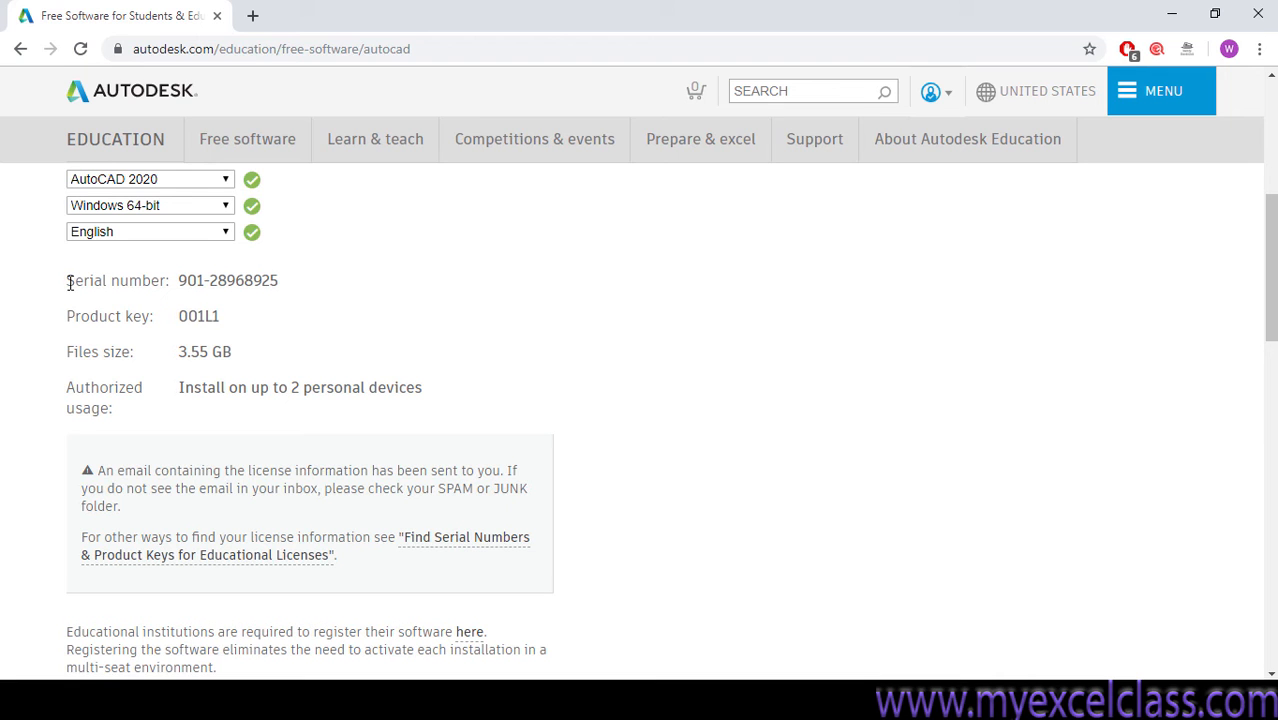
scroll(down, 3)
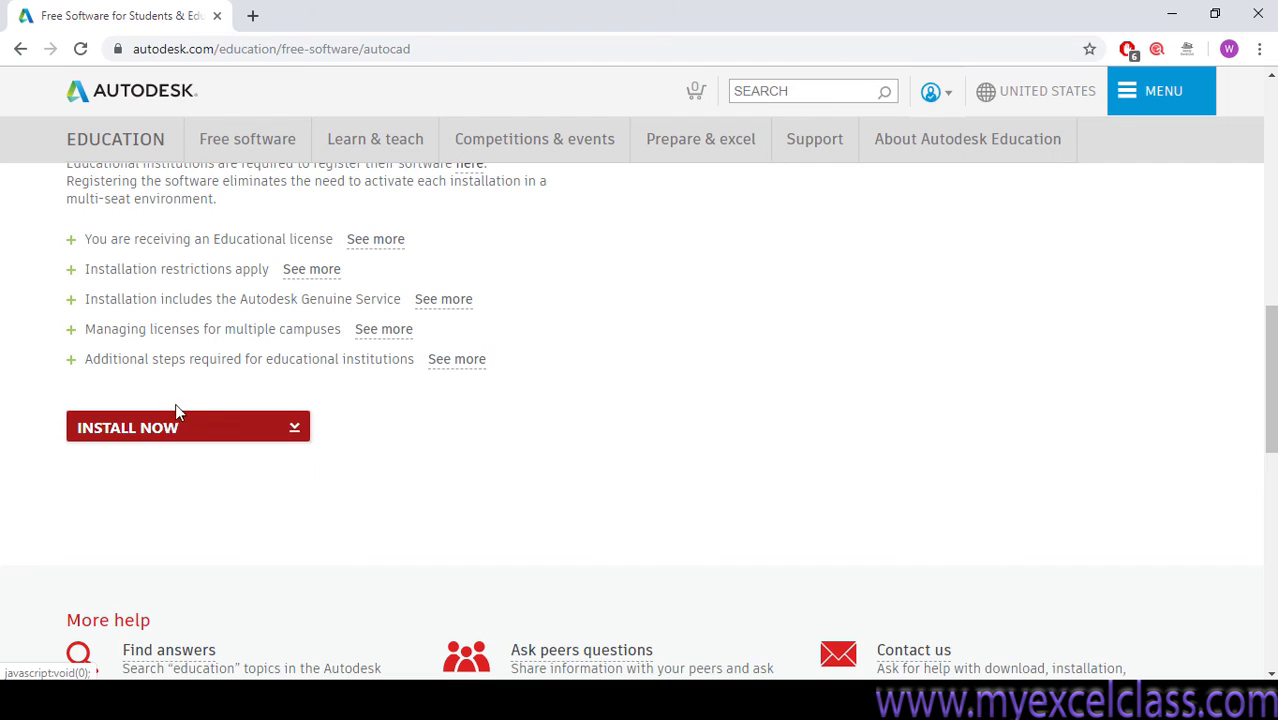
Highlight the serial number and product key rows and scroll toward Install Now
click(128, 428)
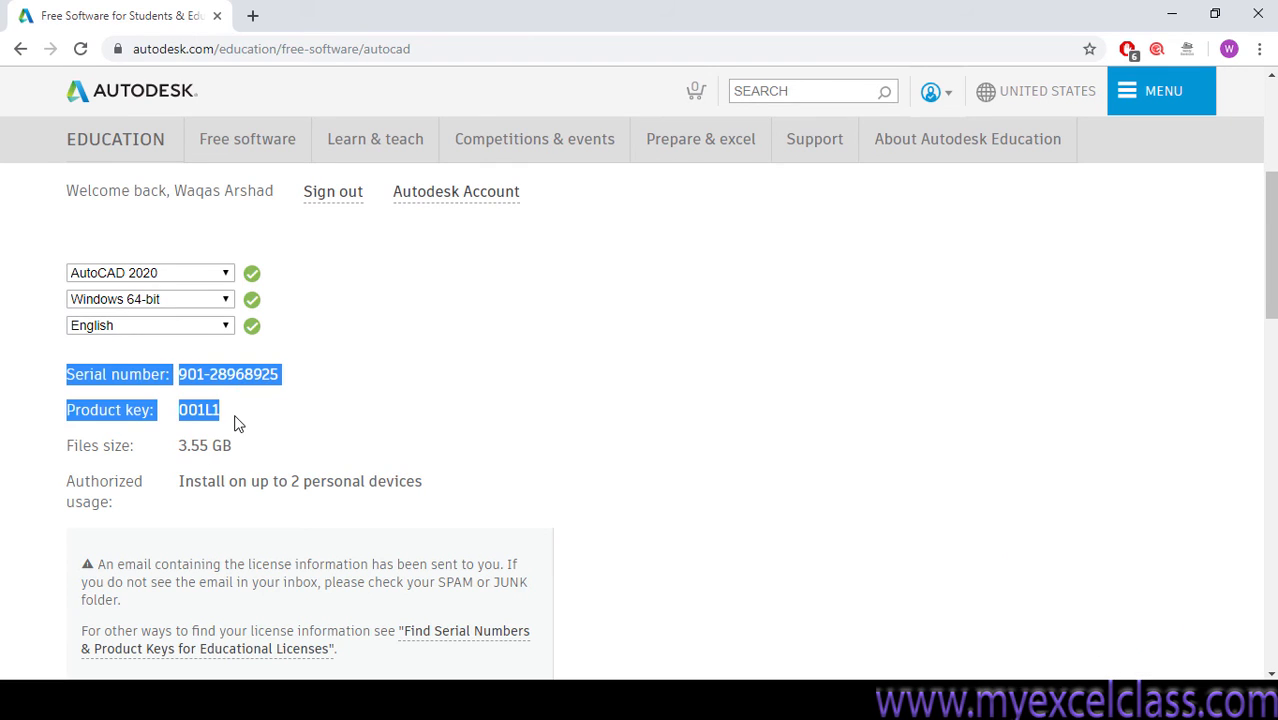
mouse_move(328, 382)
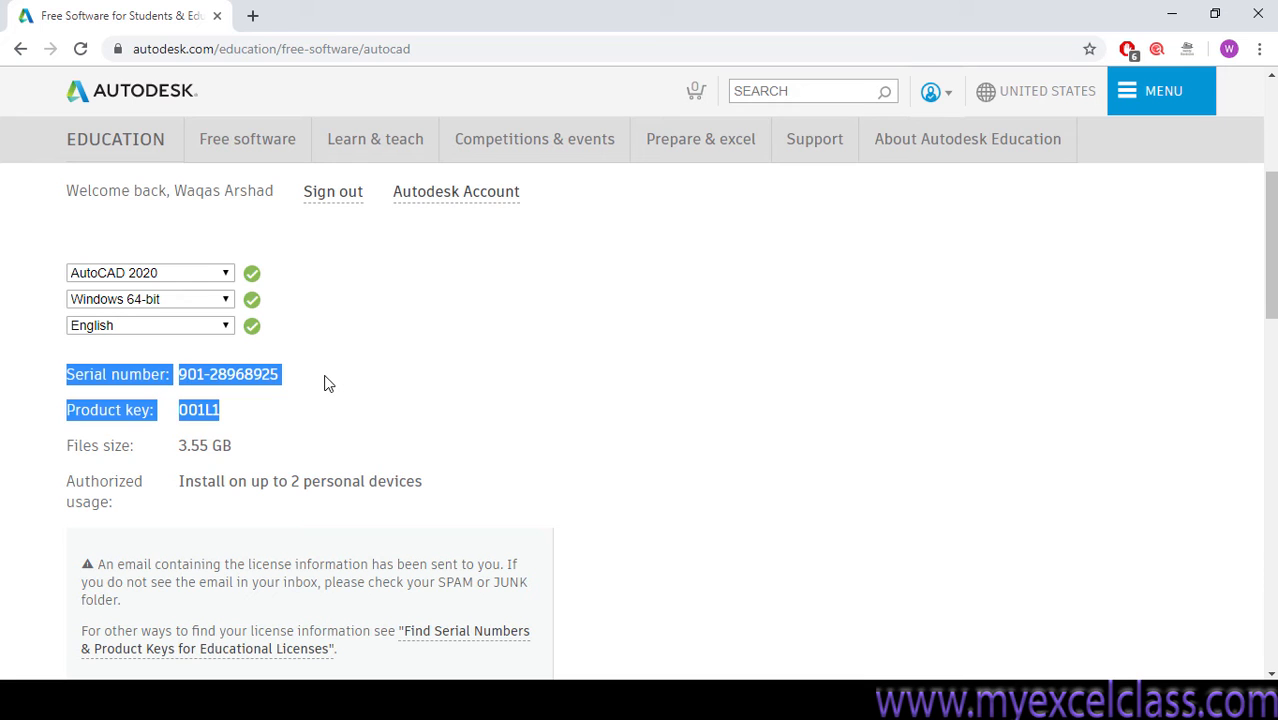
mouse_move(292, 374)
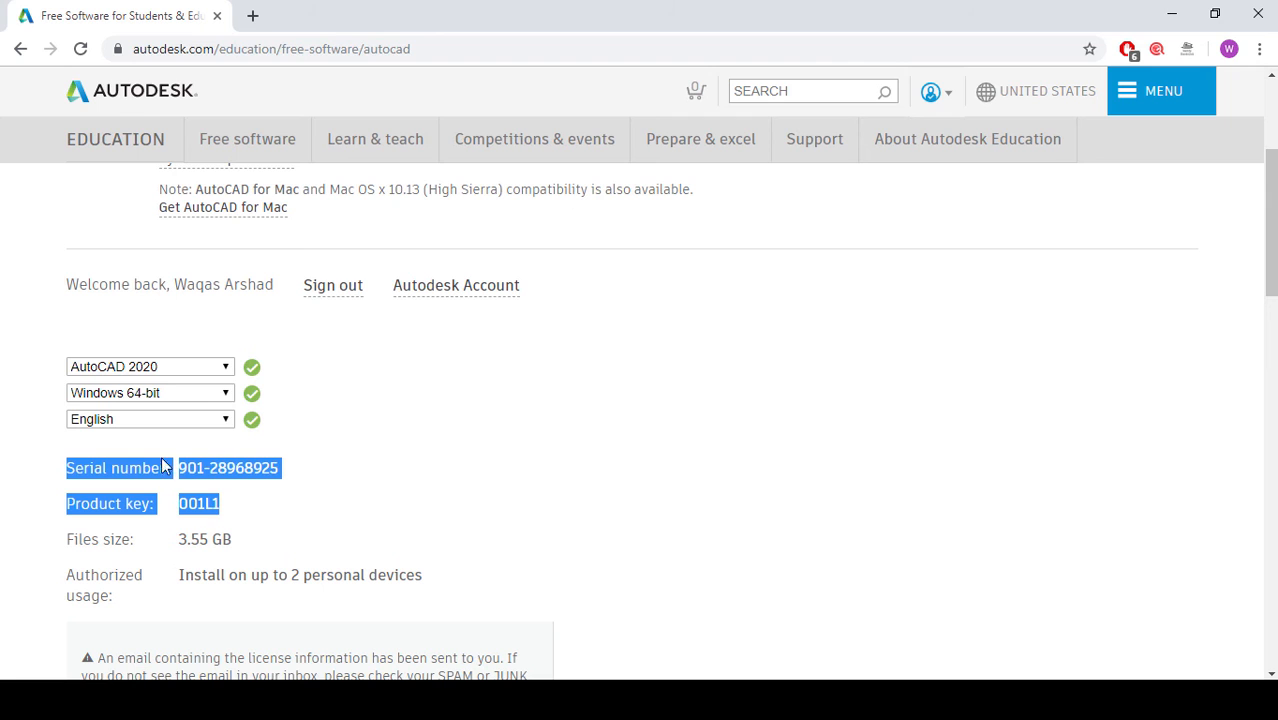
scroll(down, 3)
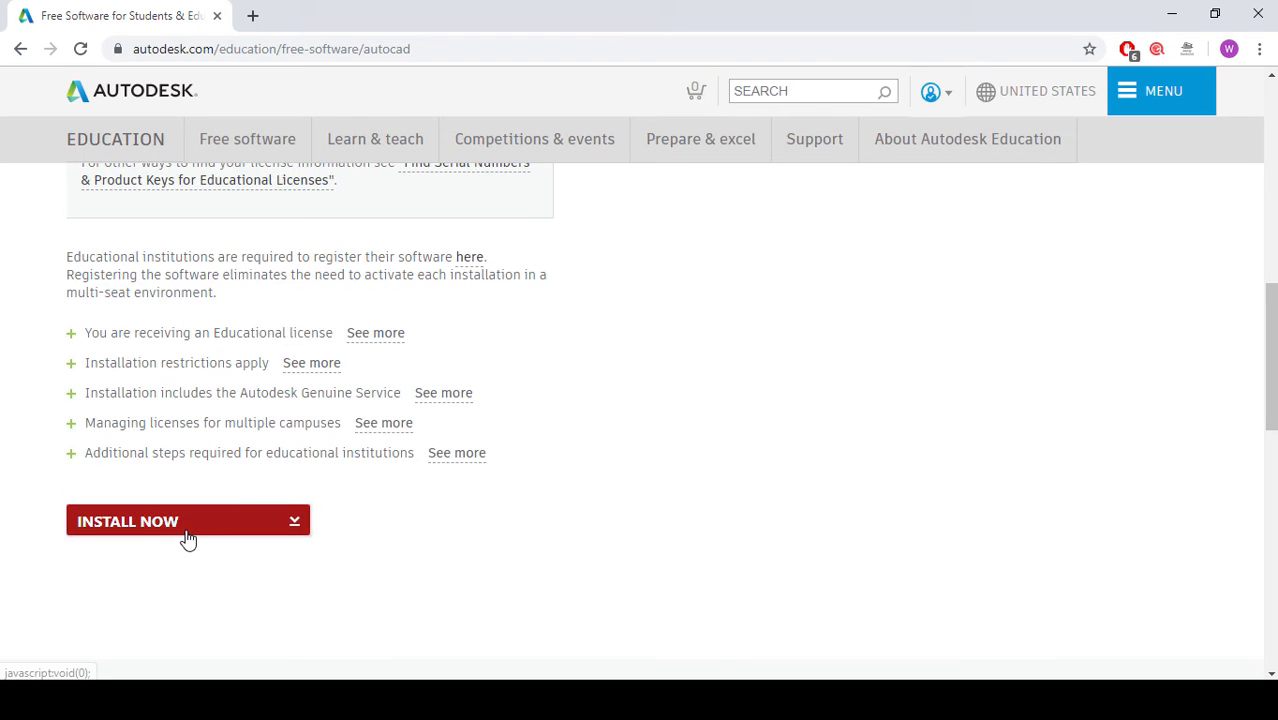
Accept the license via Install Now, download the AutoCAD installer and launch it
click(188, 520)
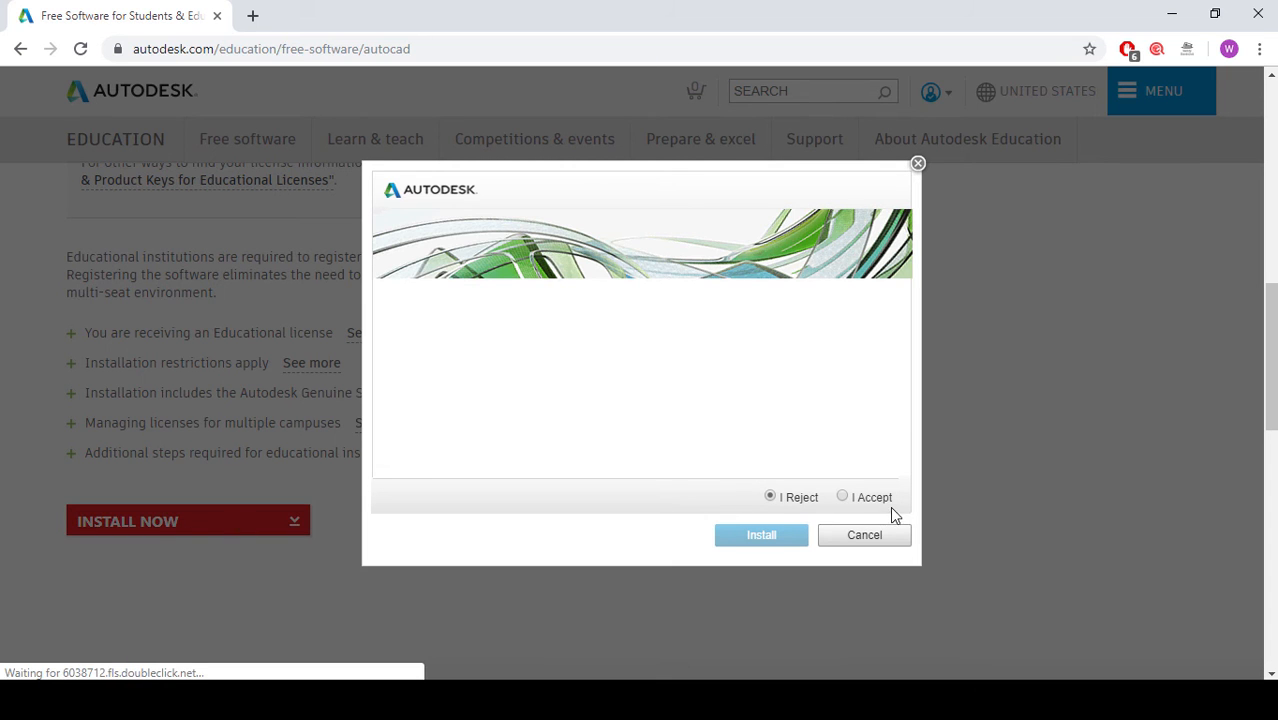
click(842, 496)
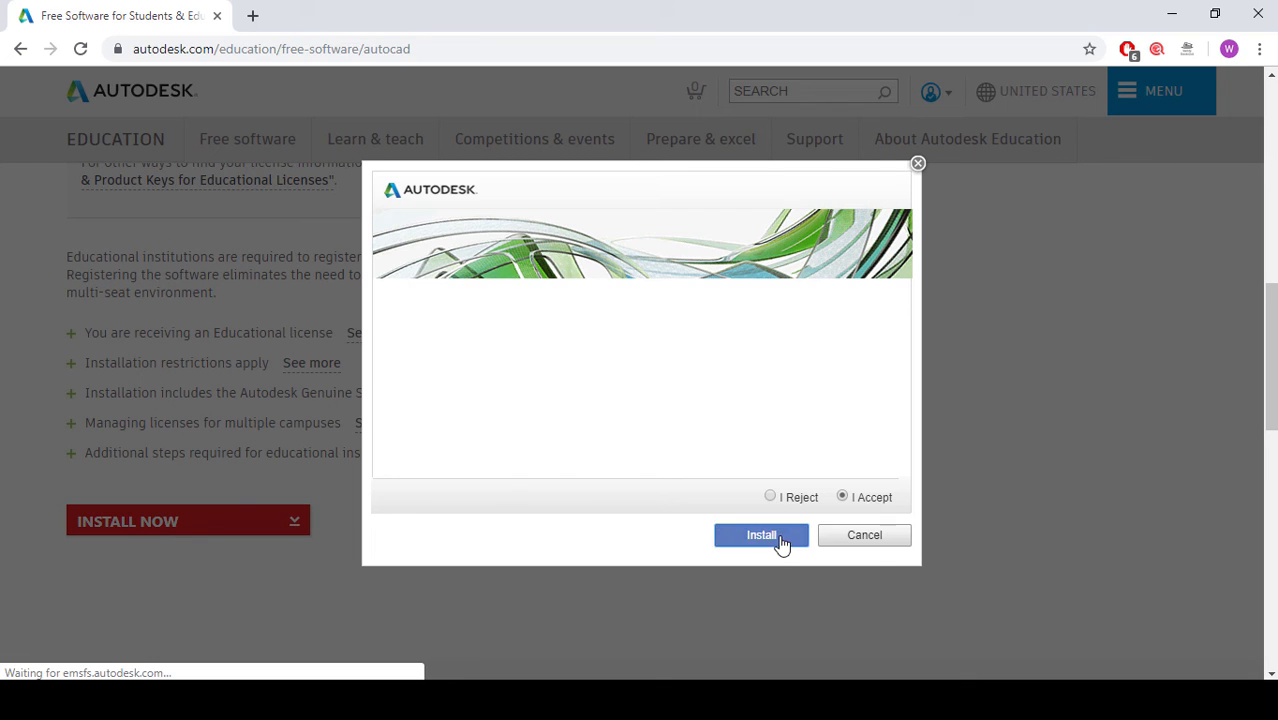
click(762, 536)
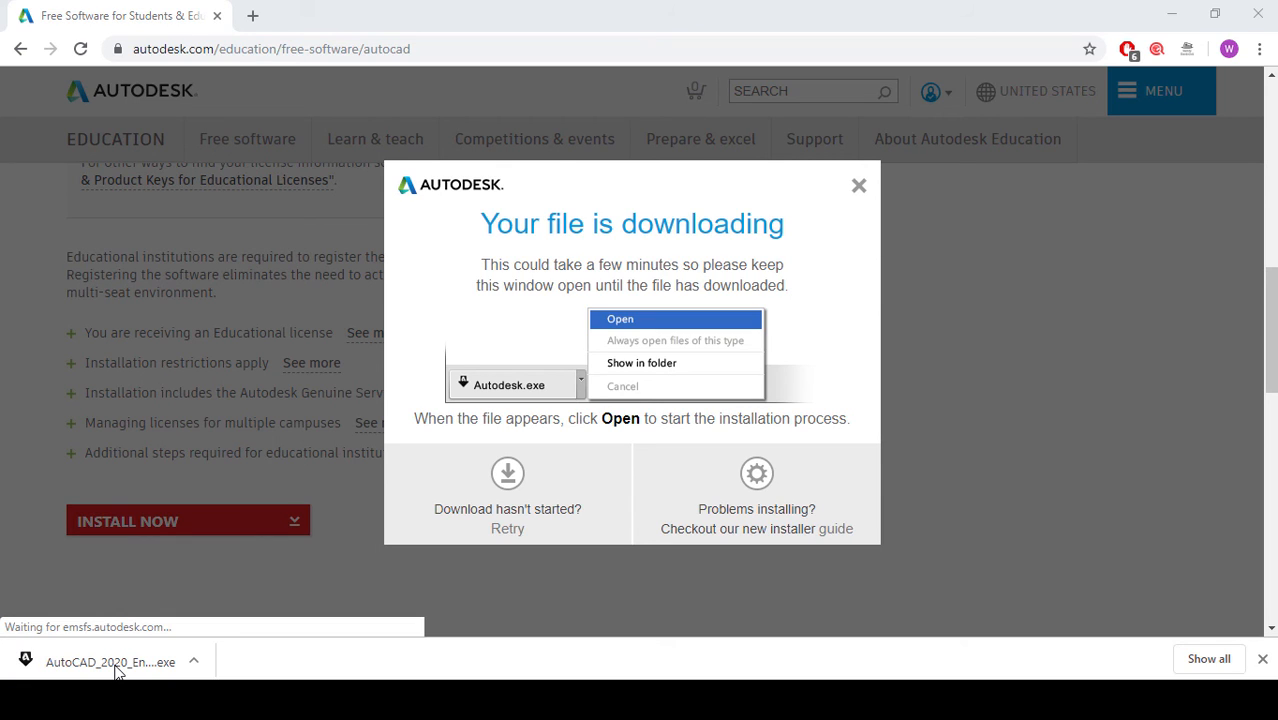
click(618, 318)
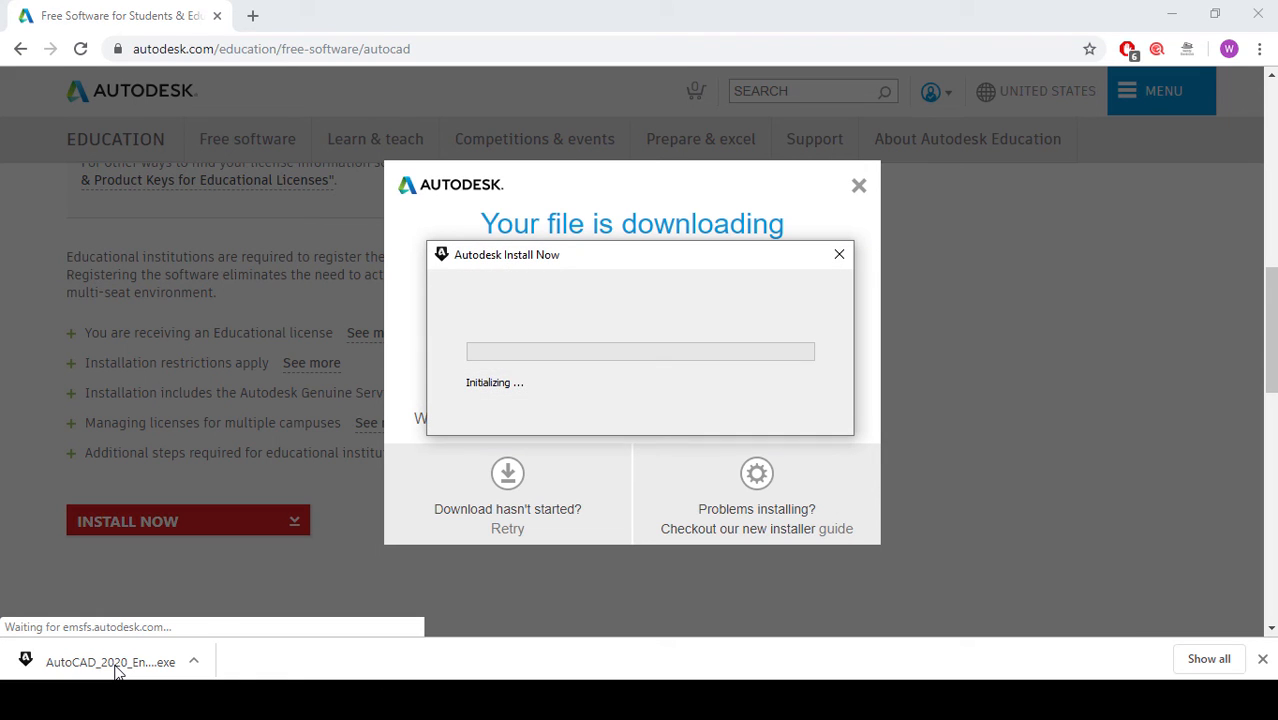